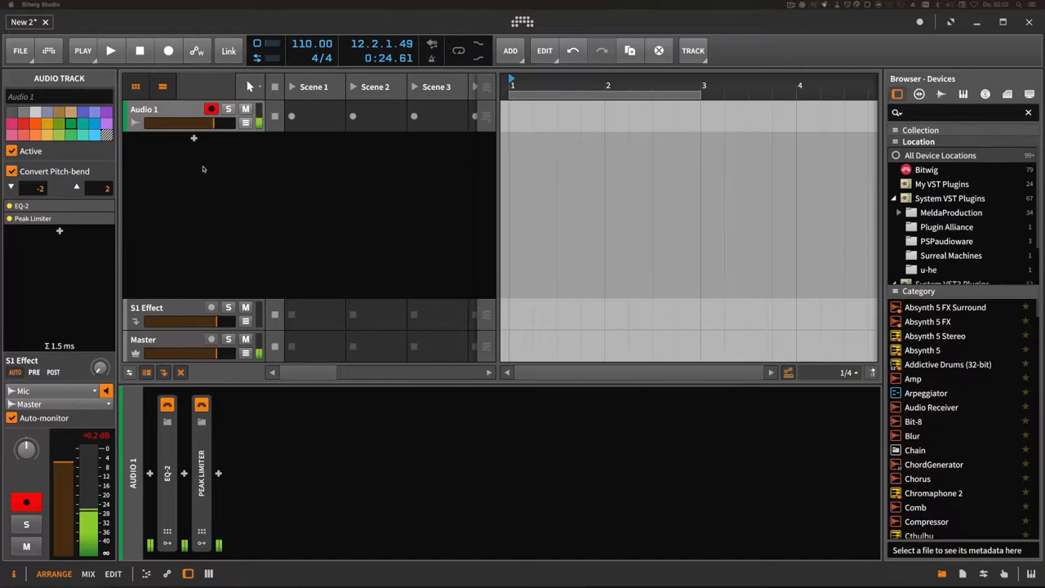
Step: Add an empty instrument track, Inst 2, below Audio 1 from the track context menu
right_click(204, 169)
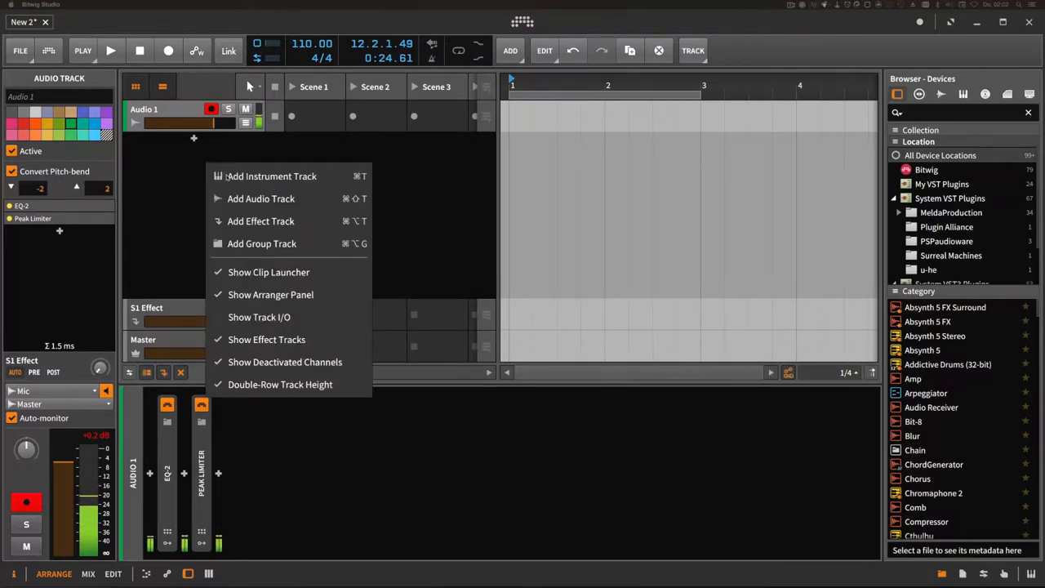
left_click(271, 177)
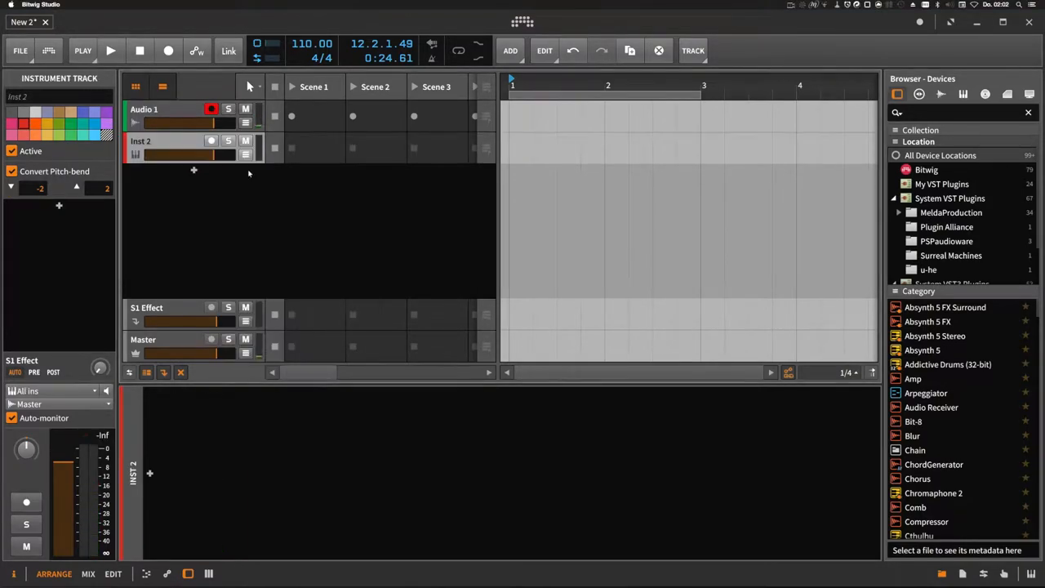
mouse_move(150, 475)
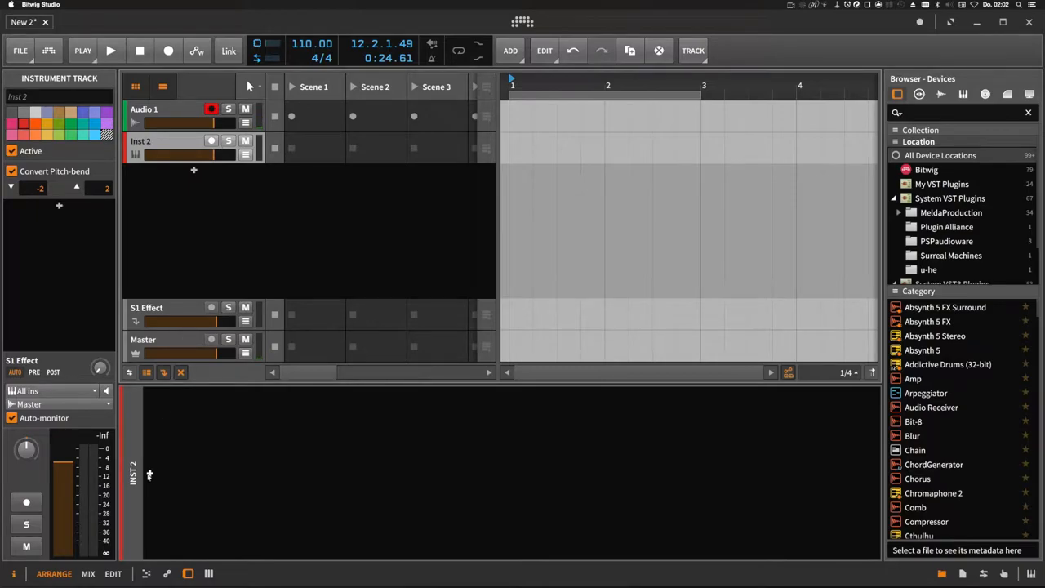
Step: Search 'poly' to load Polysynth onto the new track, then reopen the device browser
type("poly")
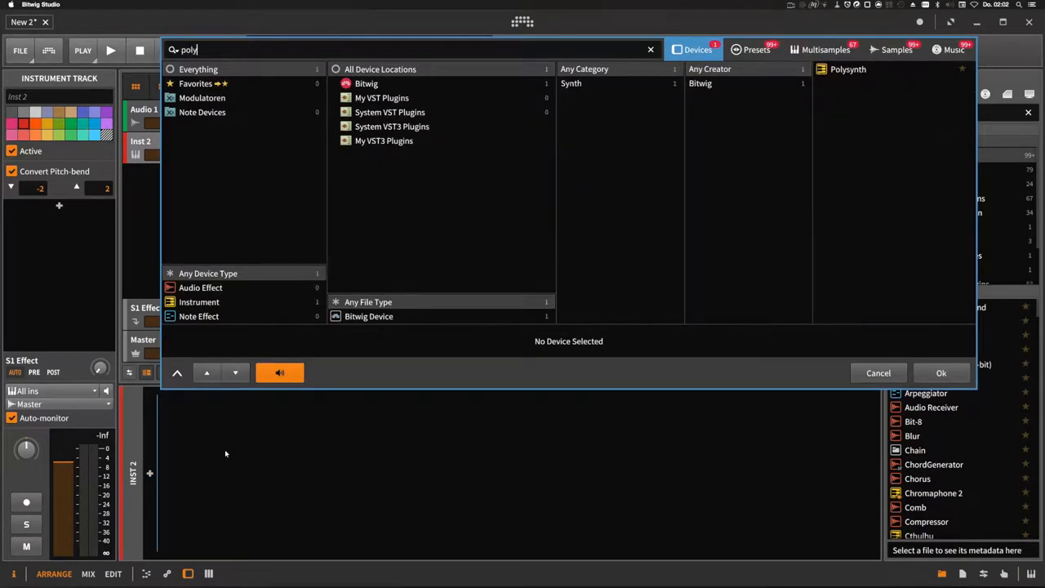
left_click(941, 373)
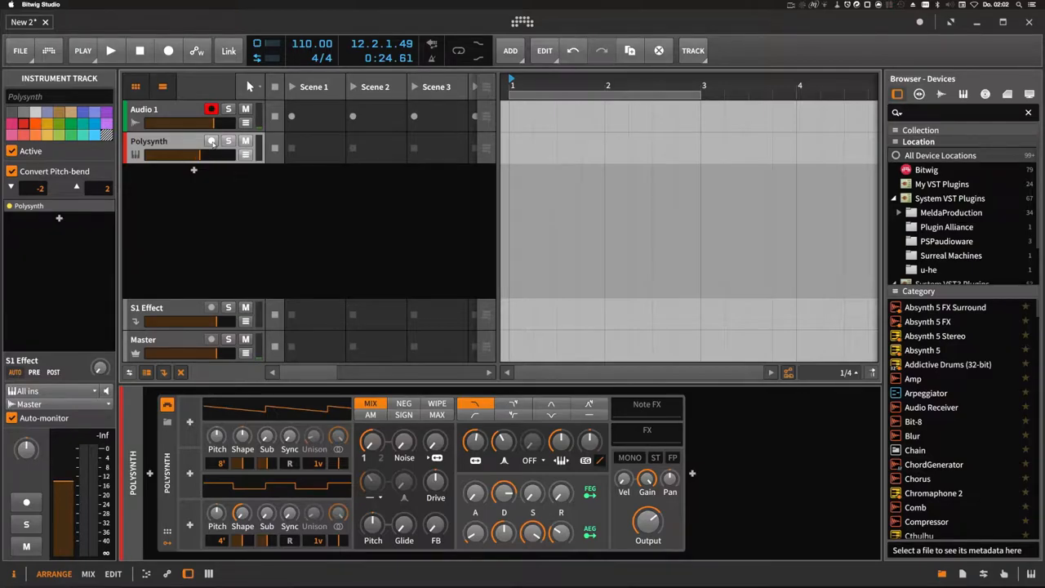
left_click(211, 140)
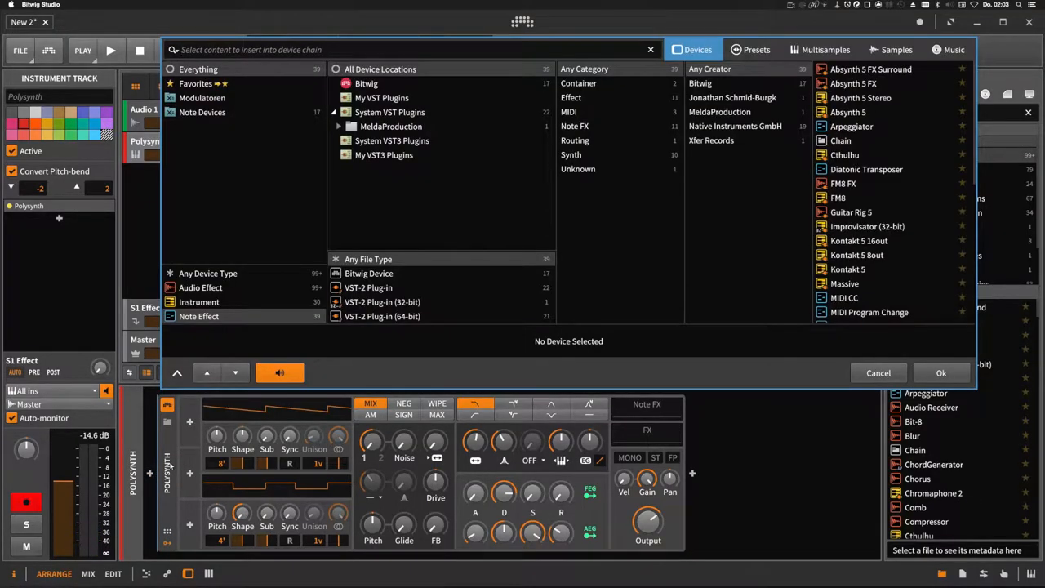
Step: Insert a Diatonic Transposer set to C Minor before Polysynth and create a Scene 1 clip
type("dian")
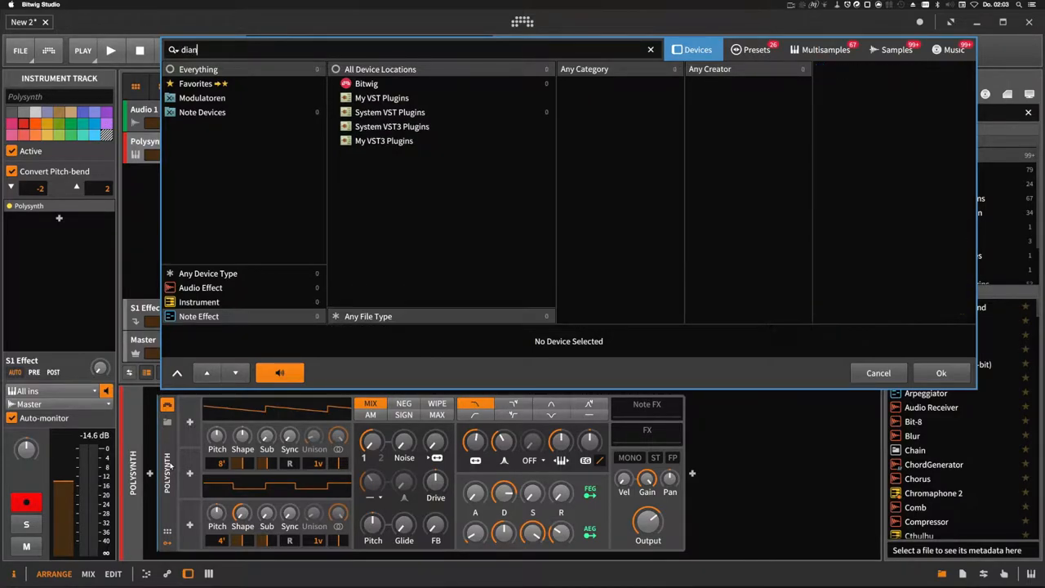
left_click(941, 374)
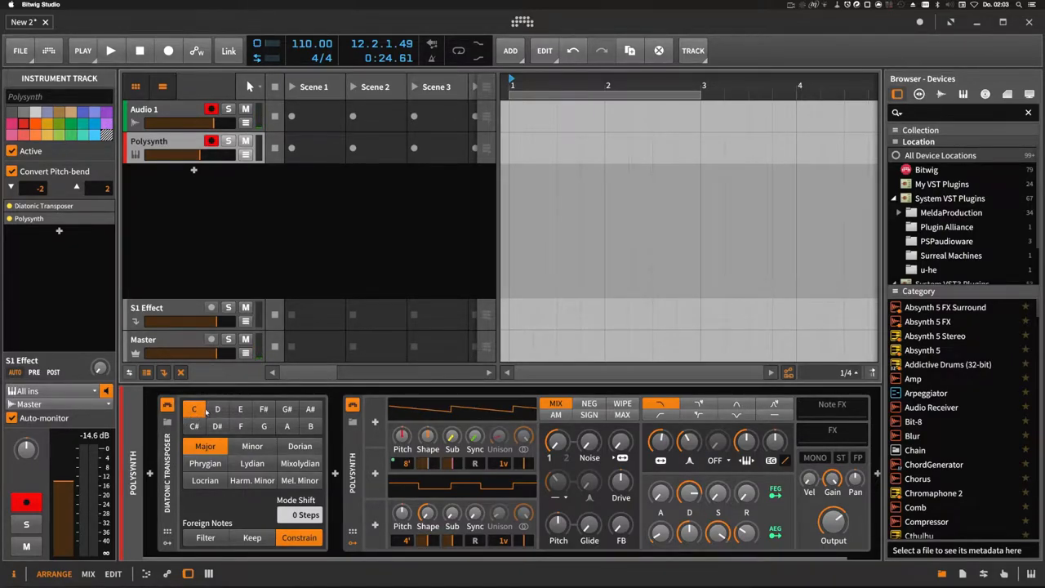
left_click(194, 408)
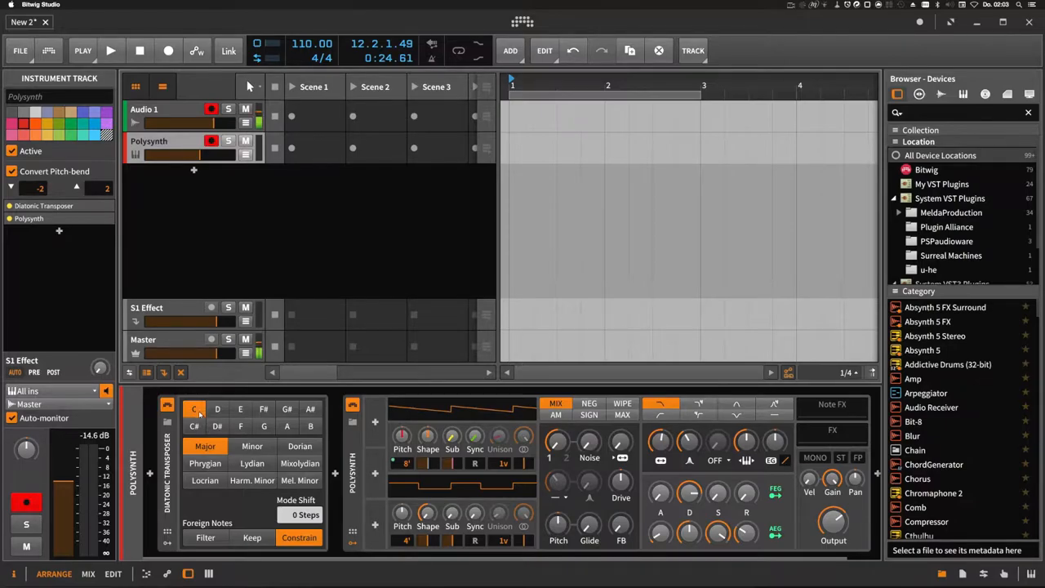
left_click(252, 446)
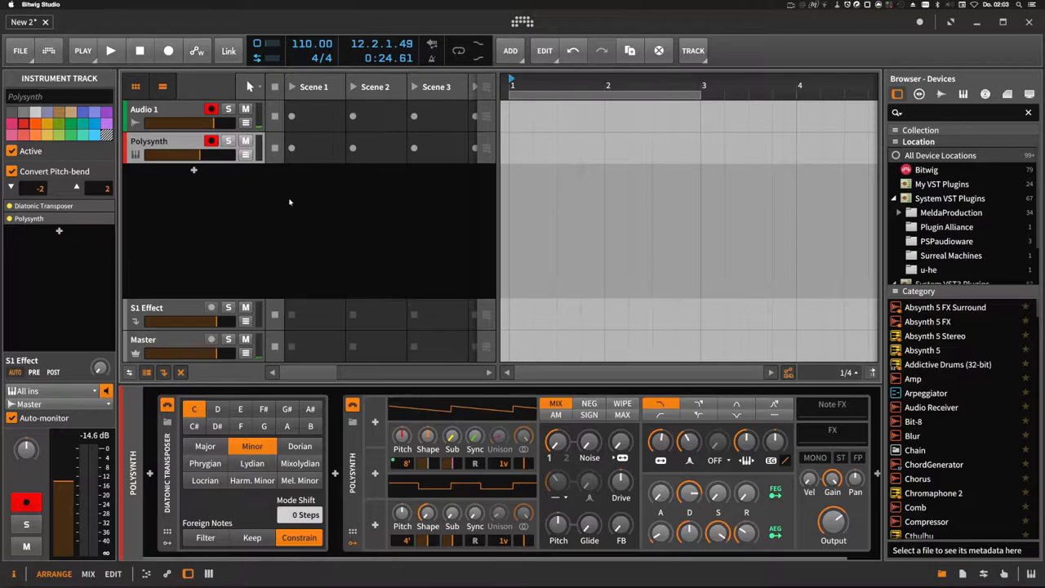
left_click(316, 148)
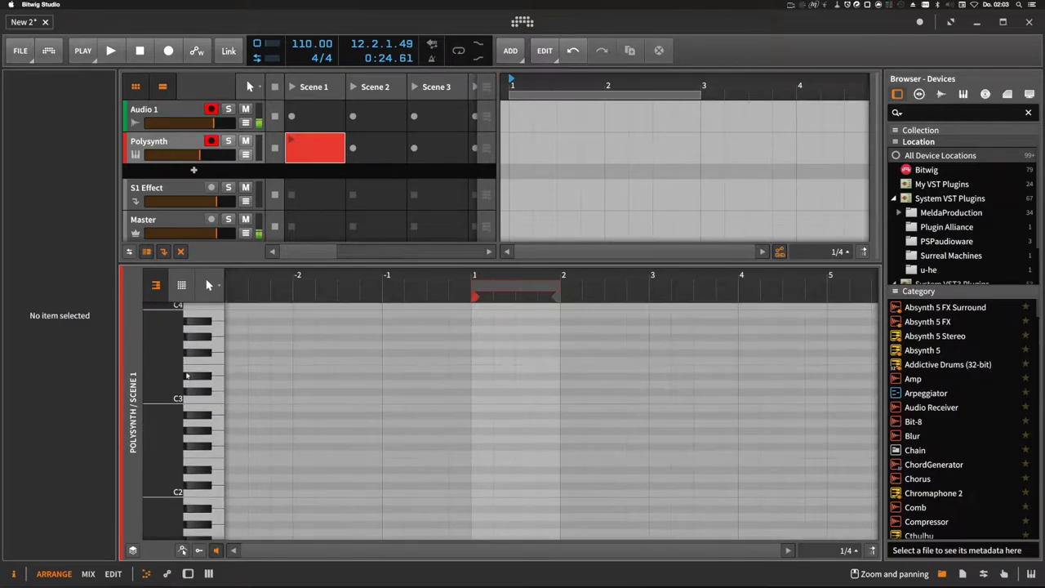
Step: Draw a one-bar G2, C3 and E3 chord at bar 1 in the piano roll
left_click(163, 140)
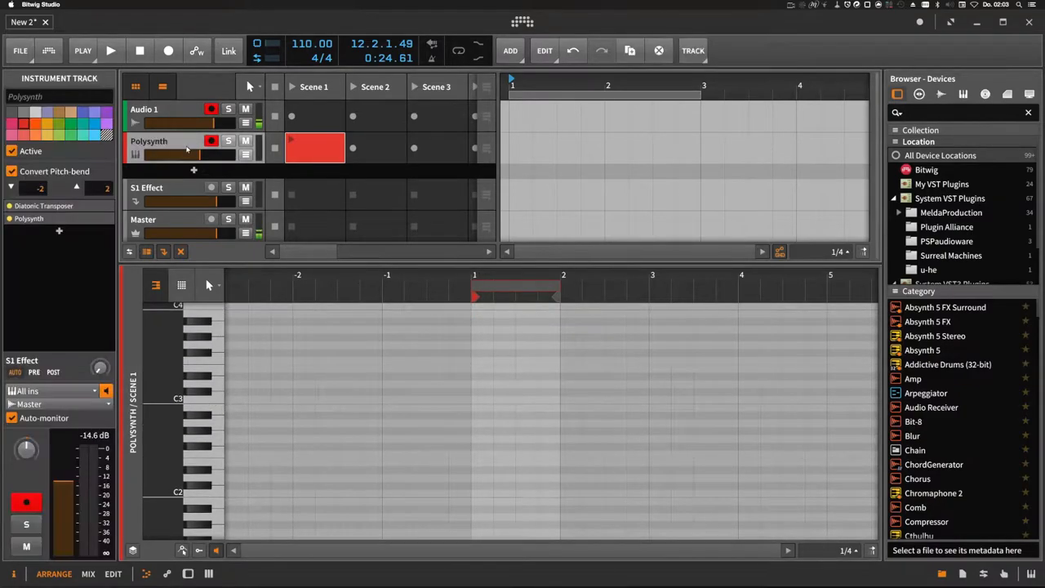
left_click(692, 49)
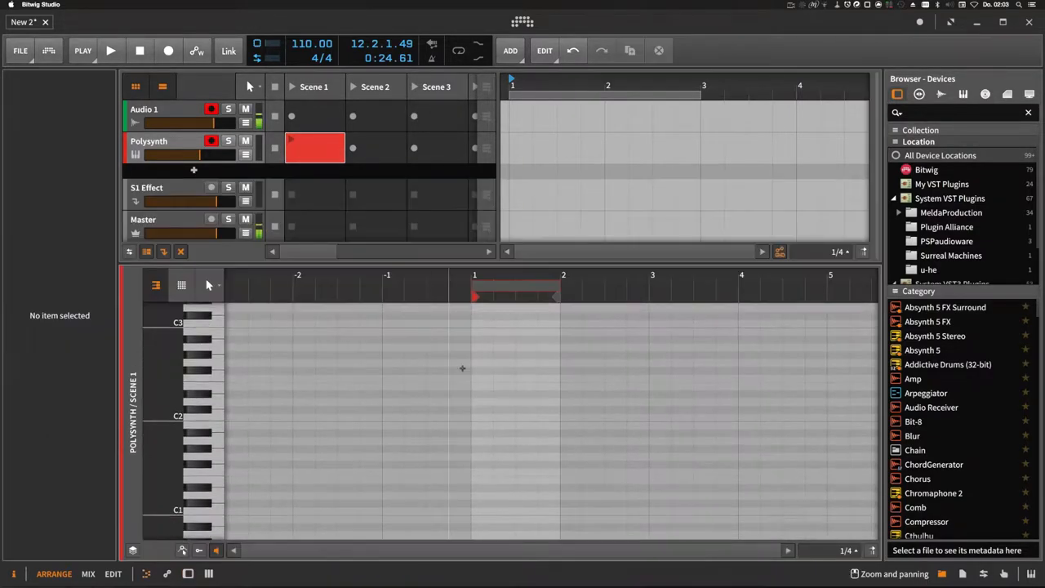
left_click(480, 418)
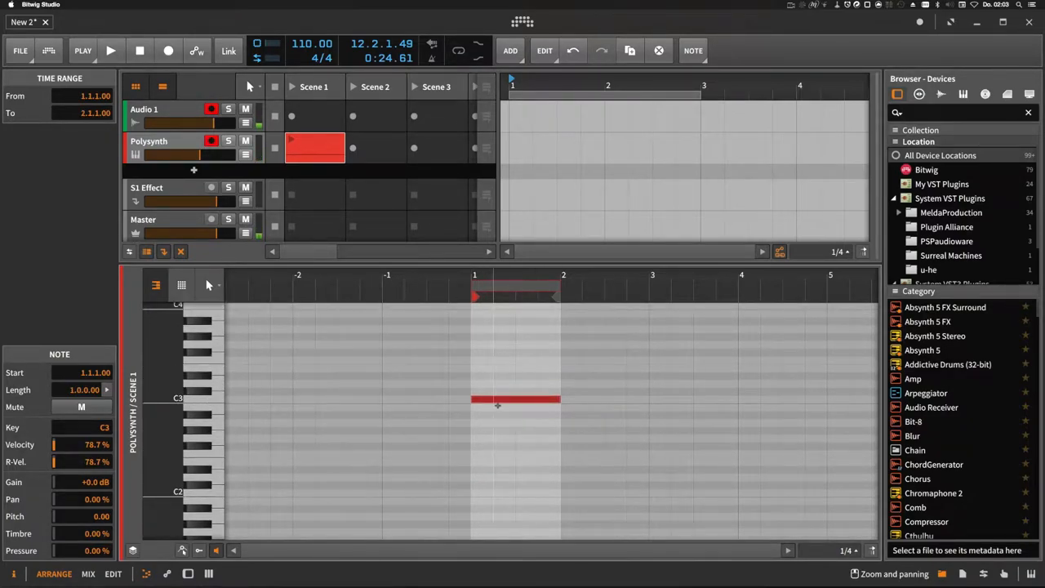
left_click(315, 148)
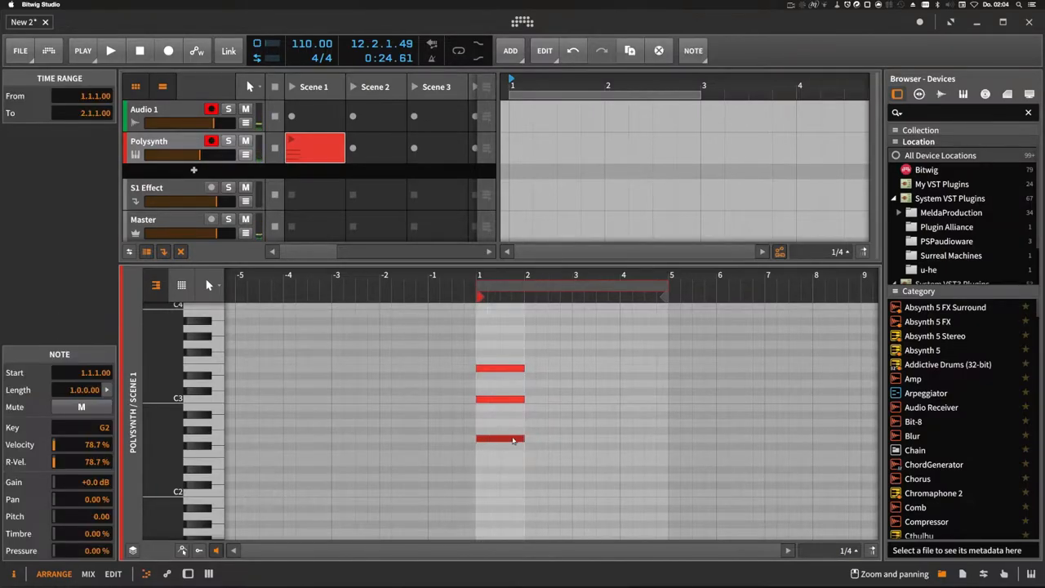
mouse_move(600, 435)
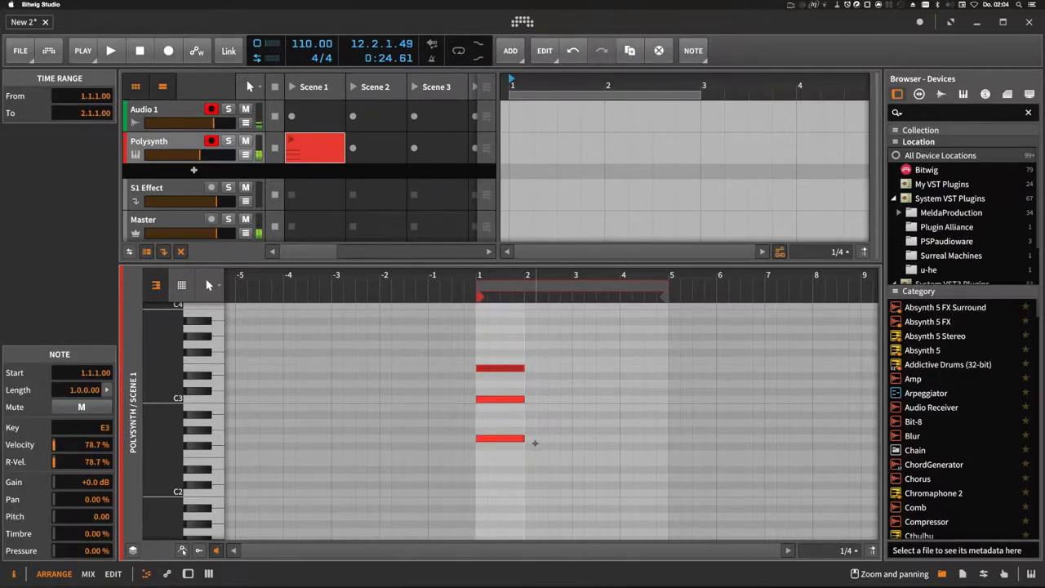
Step: Audition the clip, add the G2-C3-E3 chord again at bar 4, and select all six notes
left_click(580, 419)
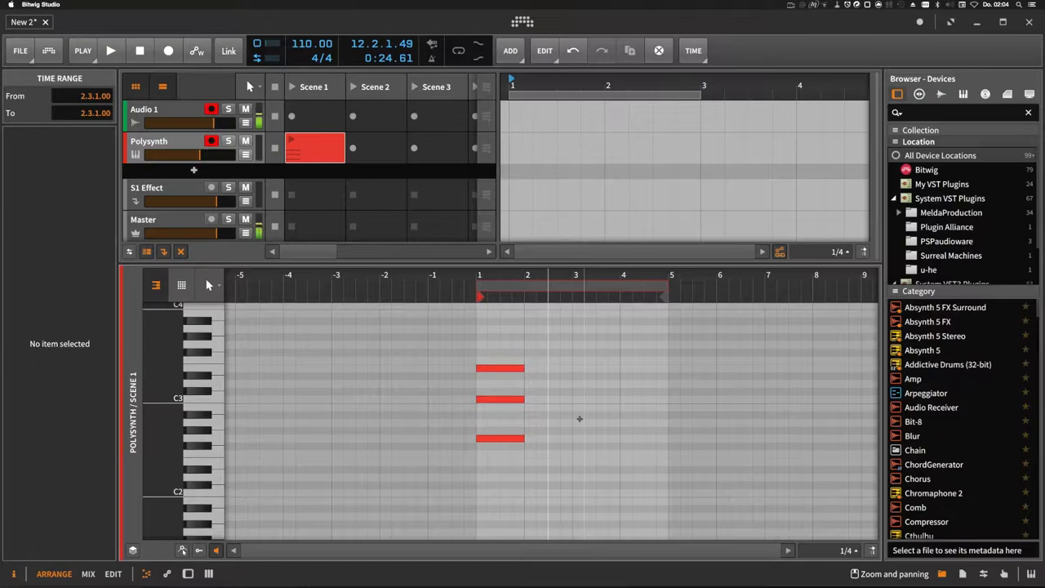
mouse_move(482, 387)
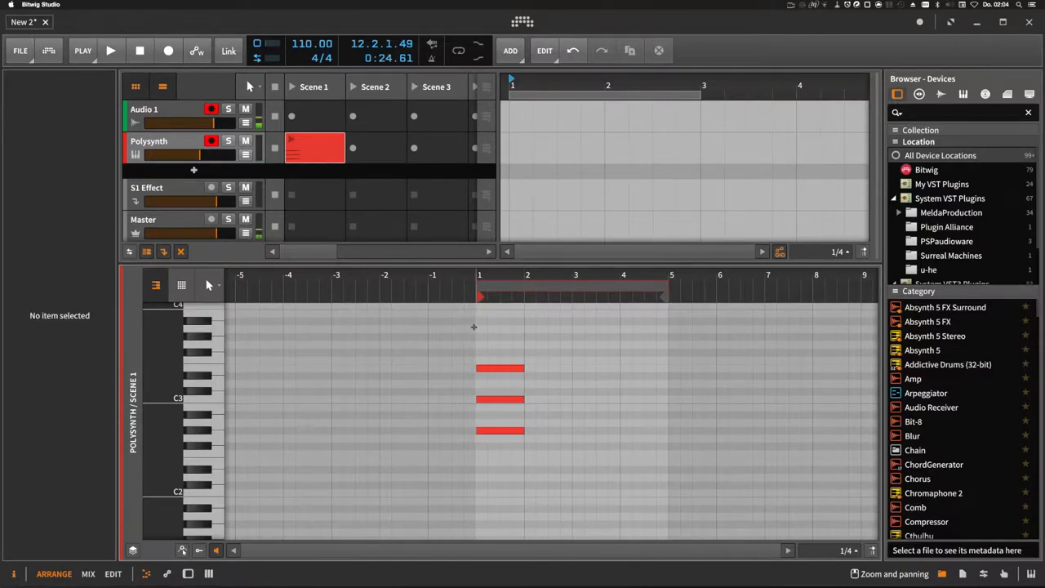
left_click(111, 51)
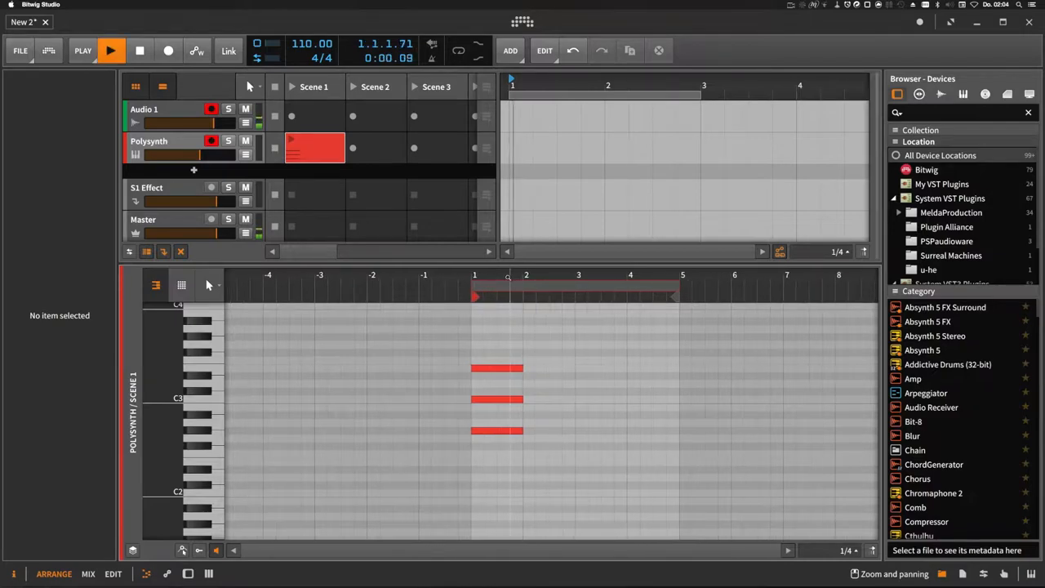
left_click(111, 50)
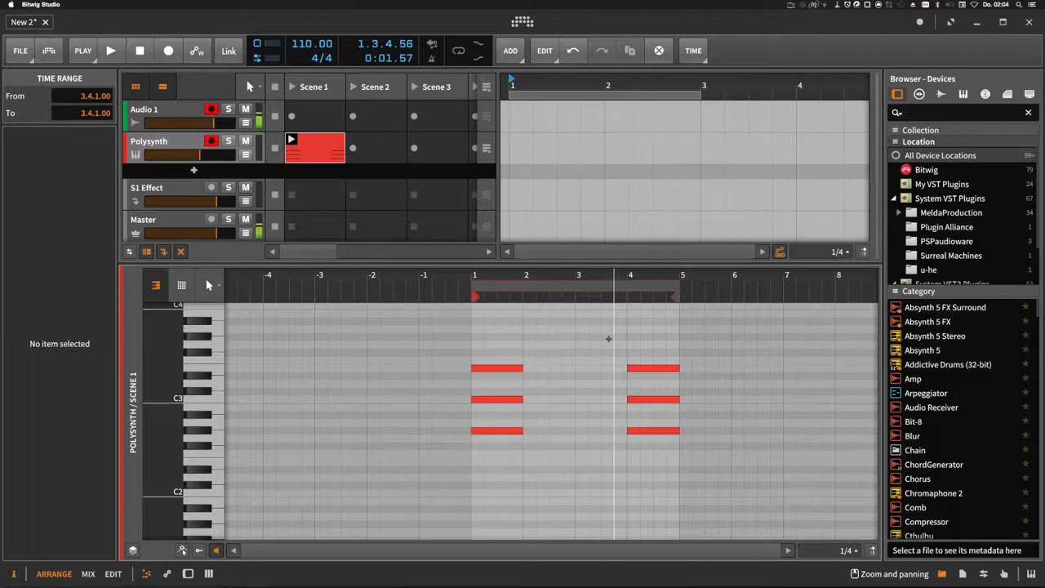
left_click(654, 368)
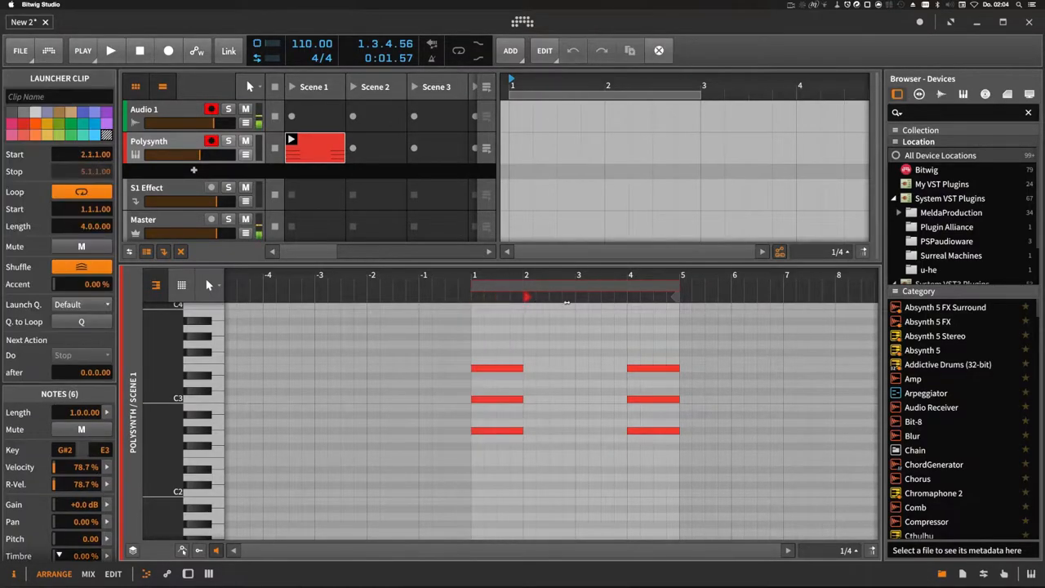
left_click(110, 51)
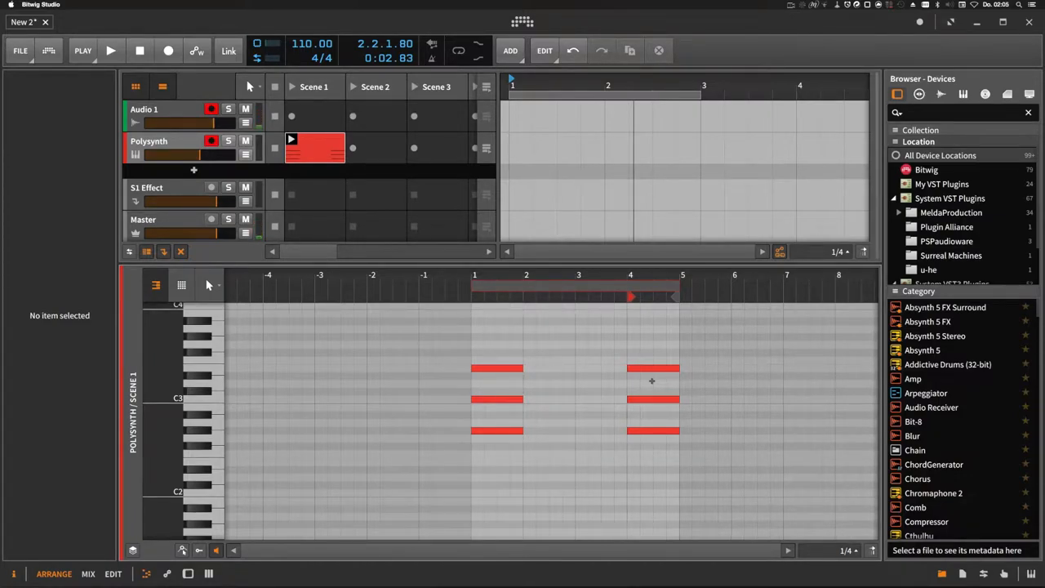
Step: Rearrange the bar-4 chord notes, lowering one of them to B2
left_click(654, 369)
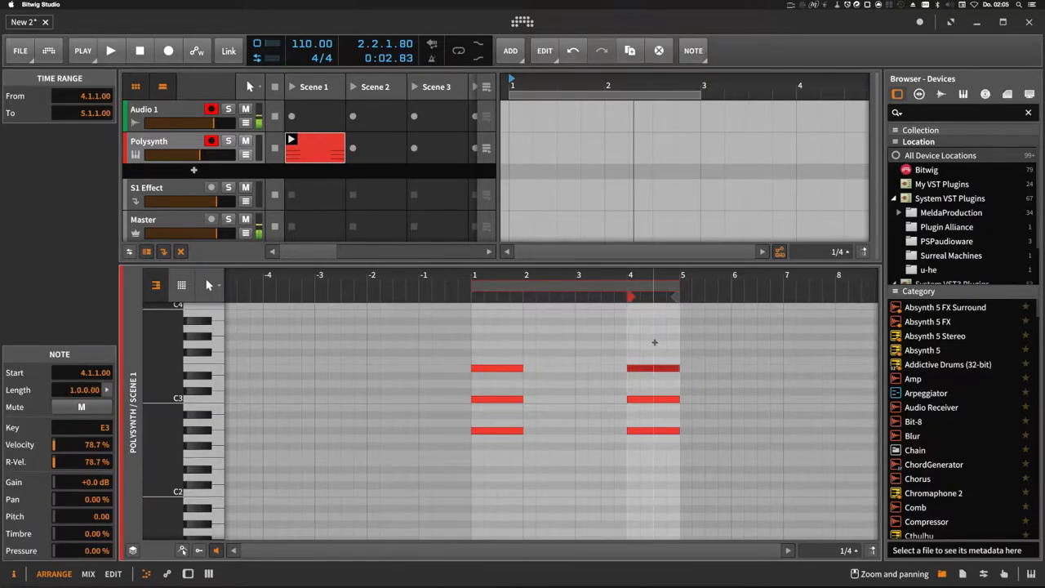
left_click_drag(653, 368, 654, 359)
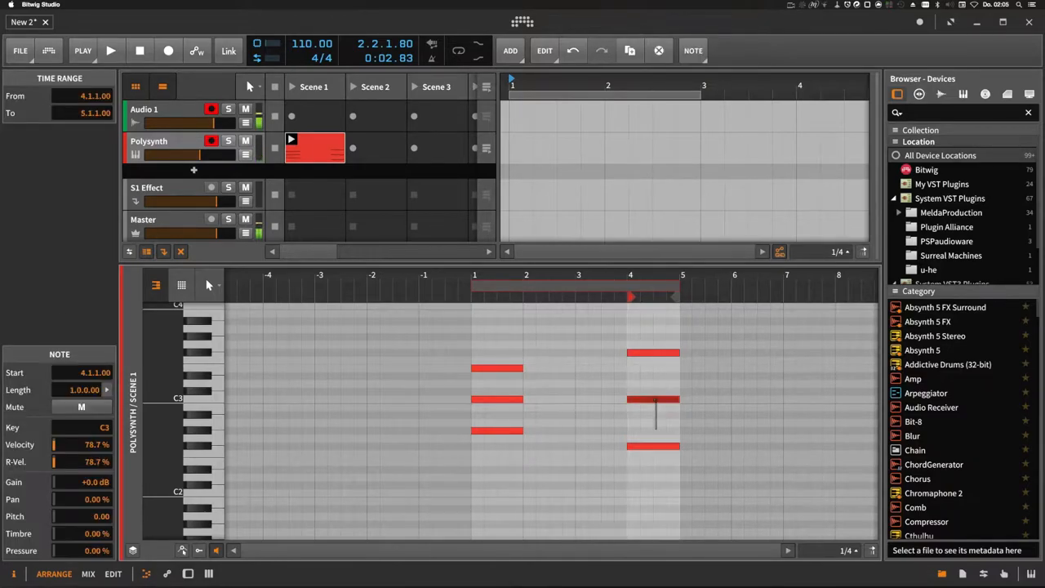
left_click_drag(653, 398, 653, 409)
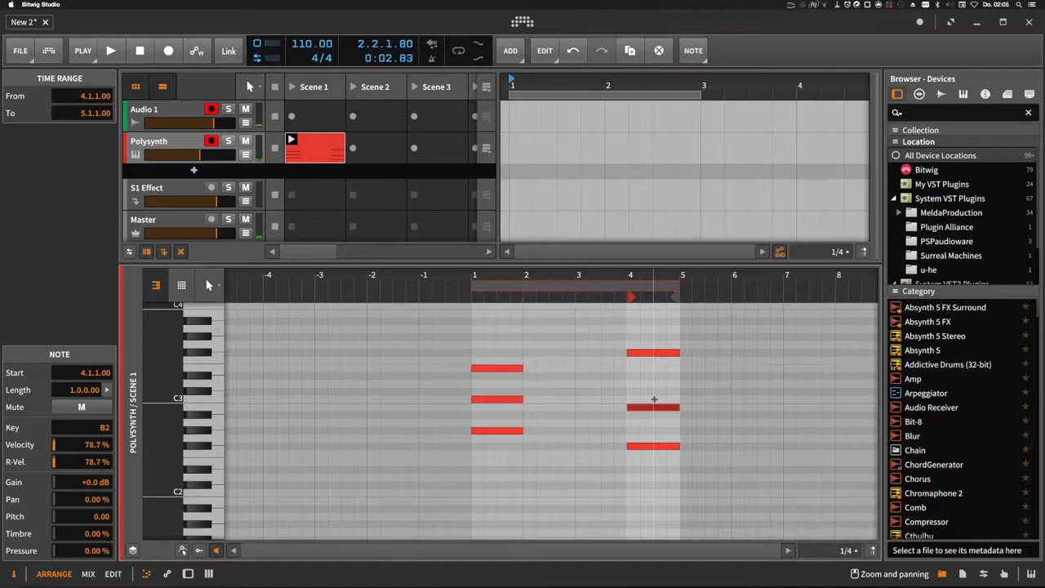
left_click(110, 50)
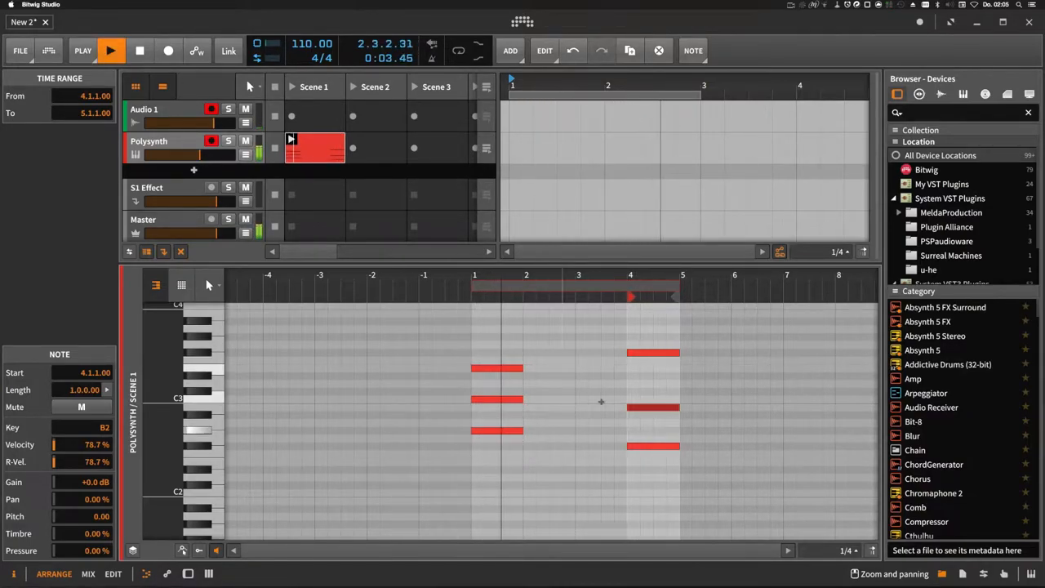
left_click(140, 51)
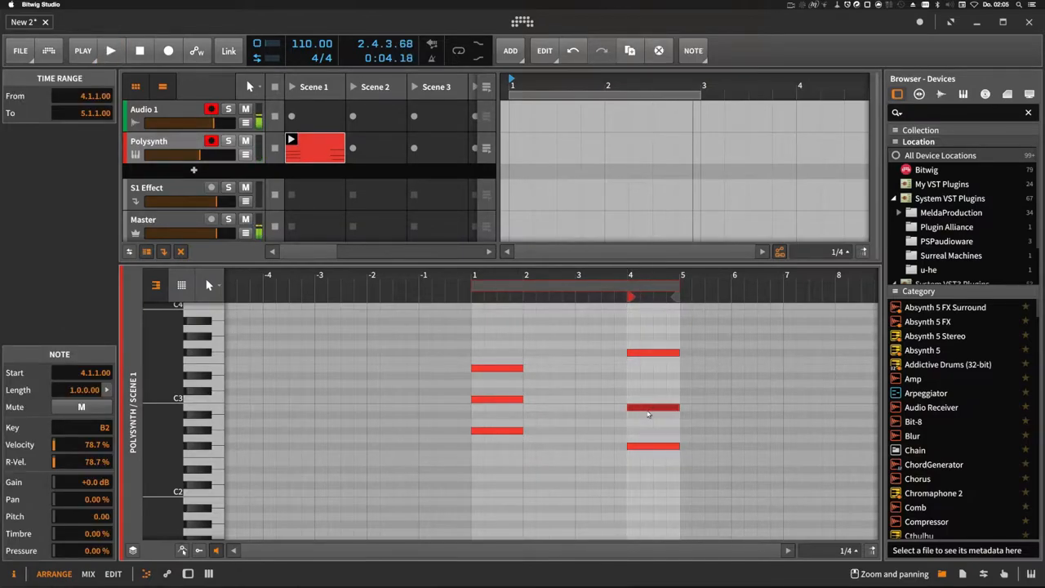
left_click(110, 51)
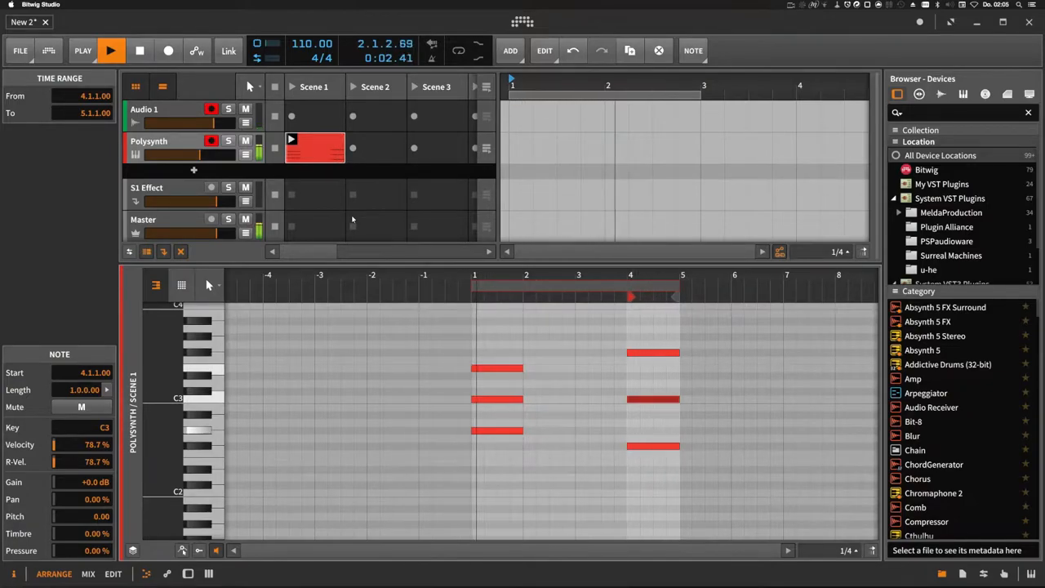
Step: Add a D#3 to the bar-4 chord and stretch its lower notes back to bar 2
left_click(111, 51)
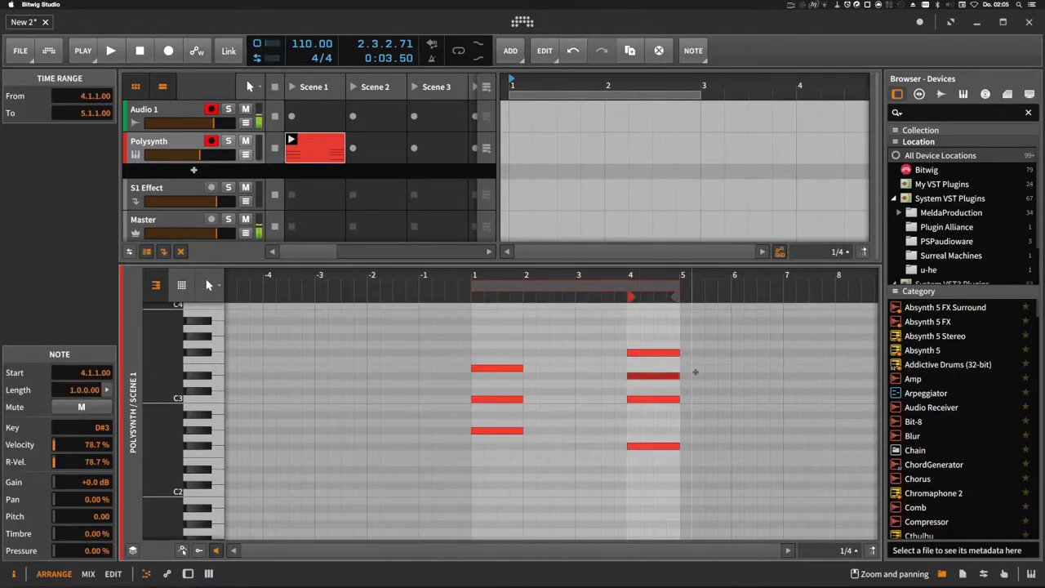
left_click(110, 50)
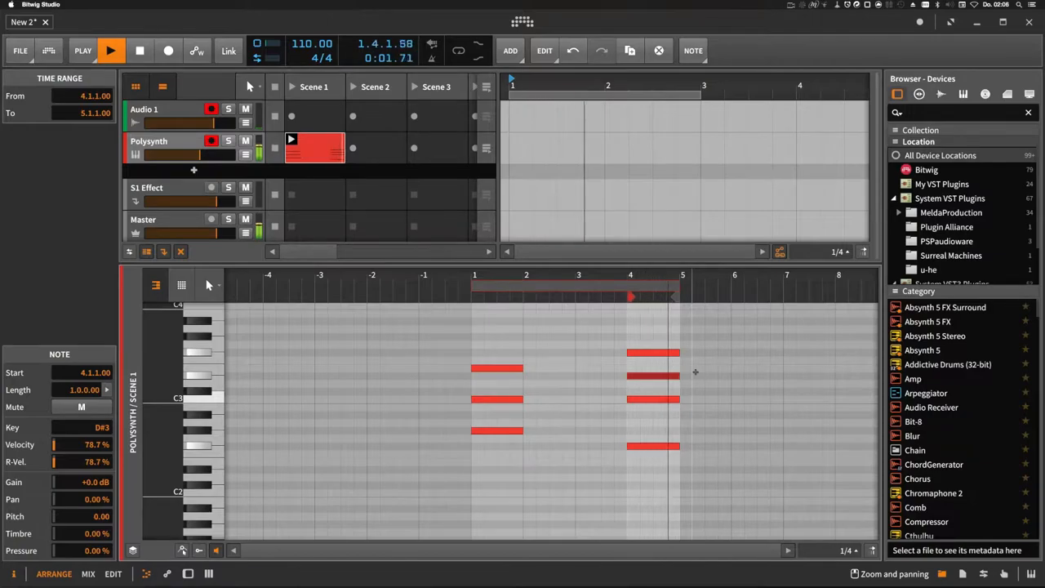
left_click(110, 50)
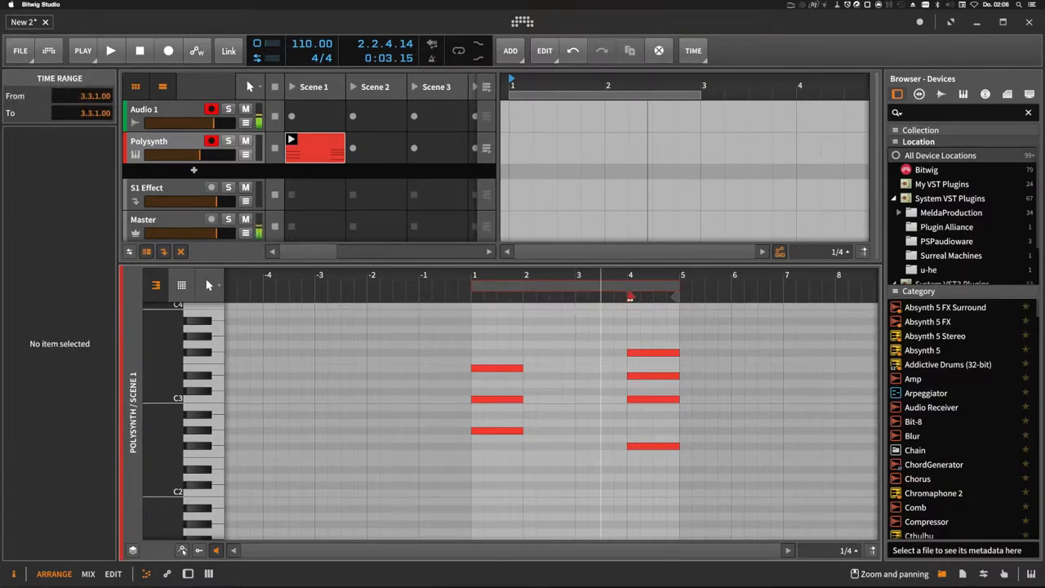
left_click(110, 51)
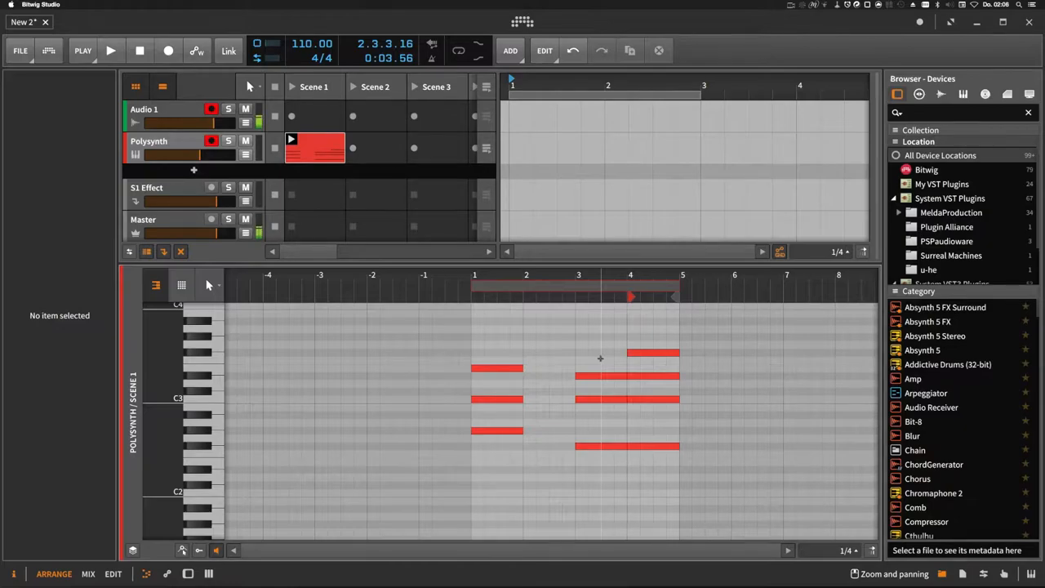
mouse_move(602, 379)
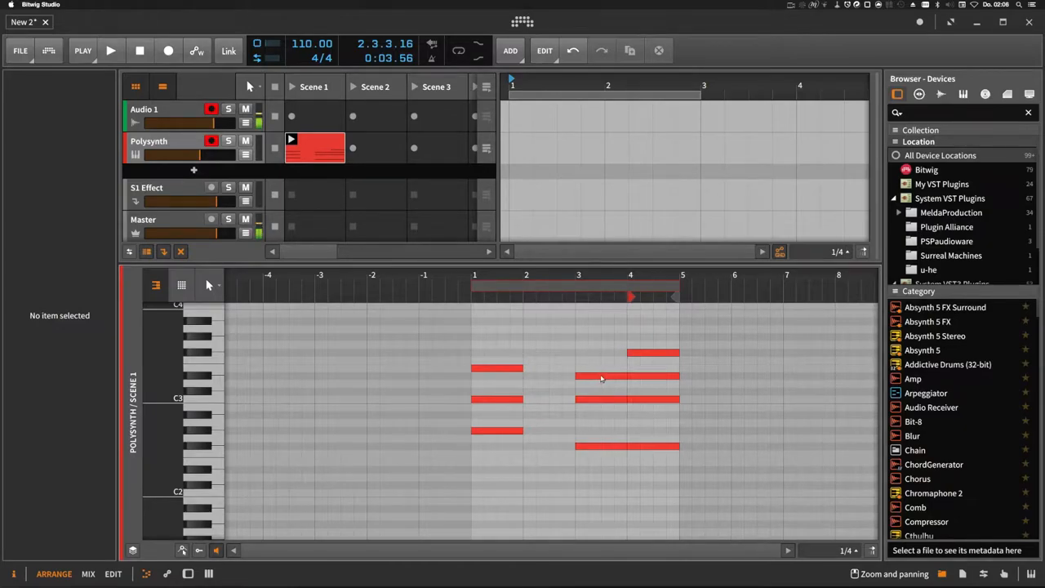
left_click(601, 377)
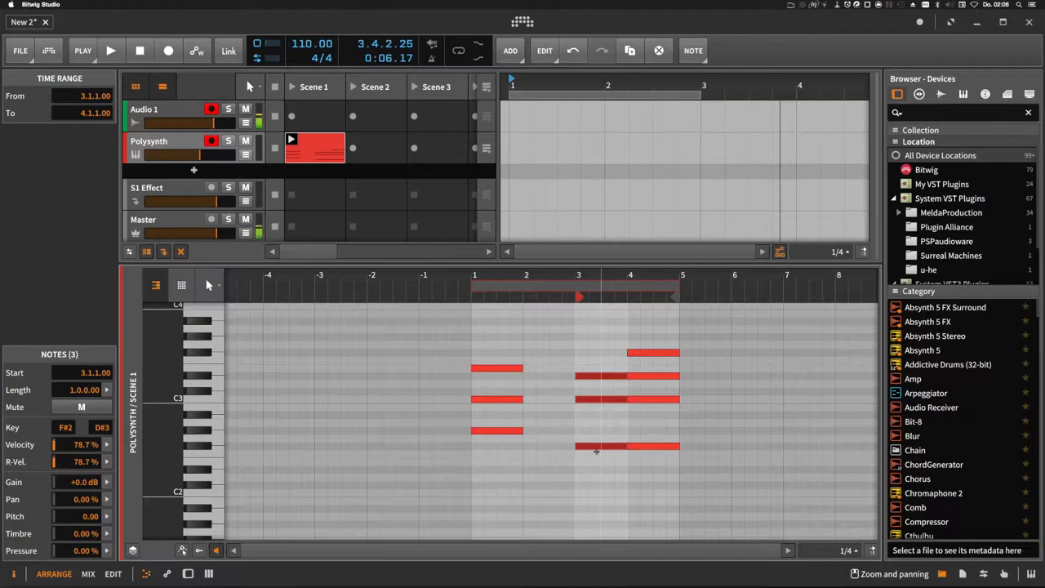
mouse_move(607, 448)
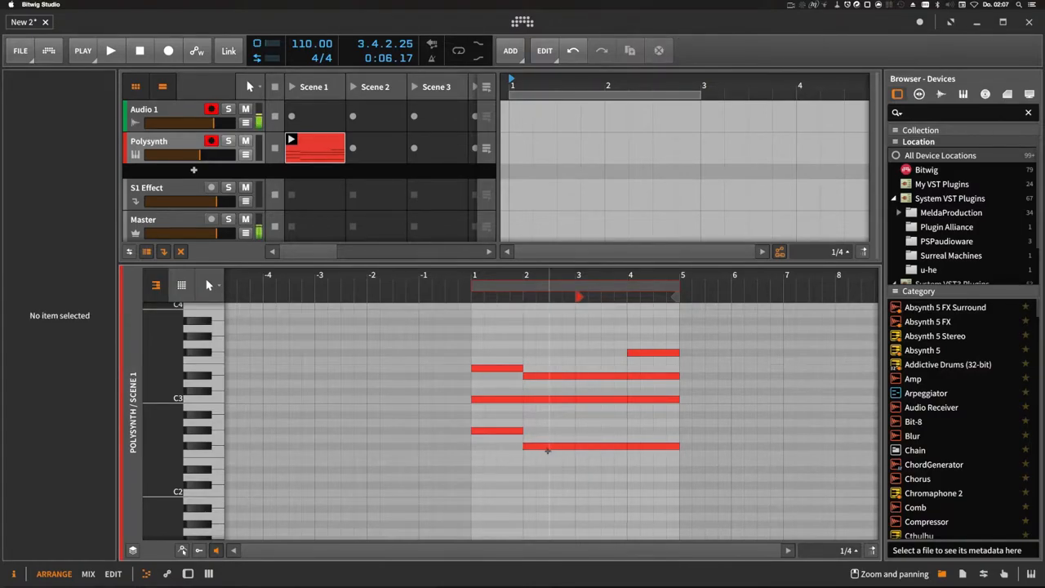
Step: Split the long bottom and middle notes at bar lines, drop the bar-3 middle note to B2, and play
left_click(556, 446)
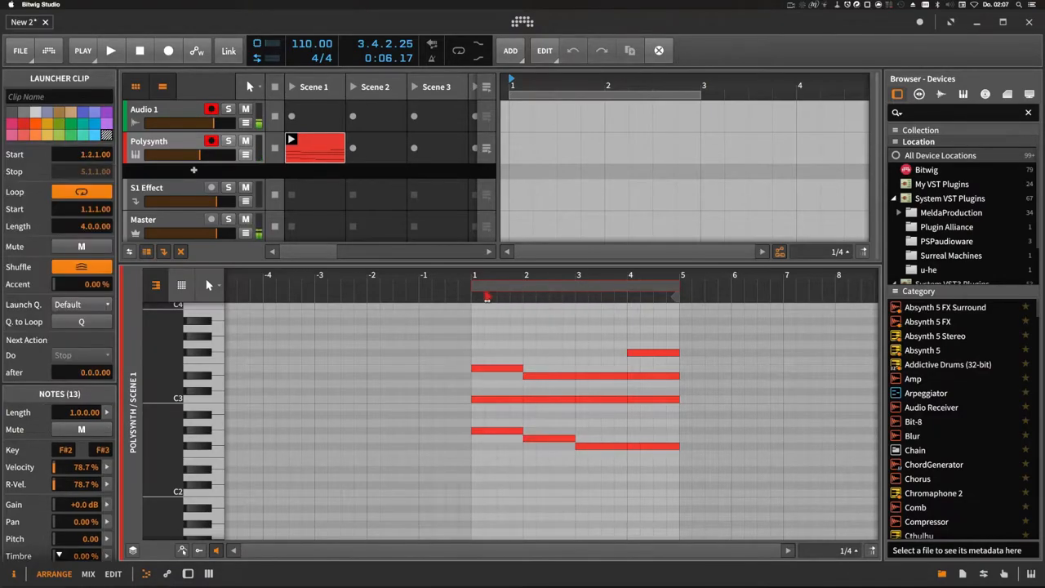
left_click(110, 51)
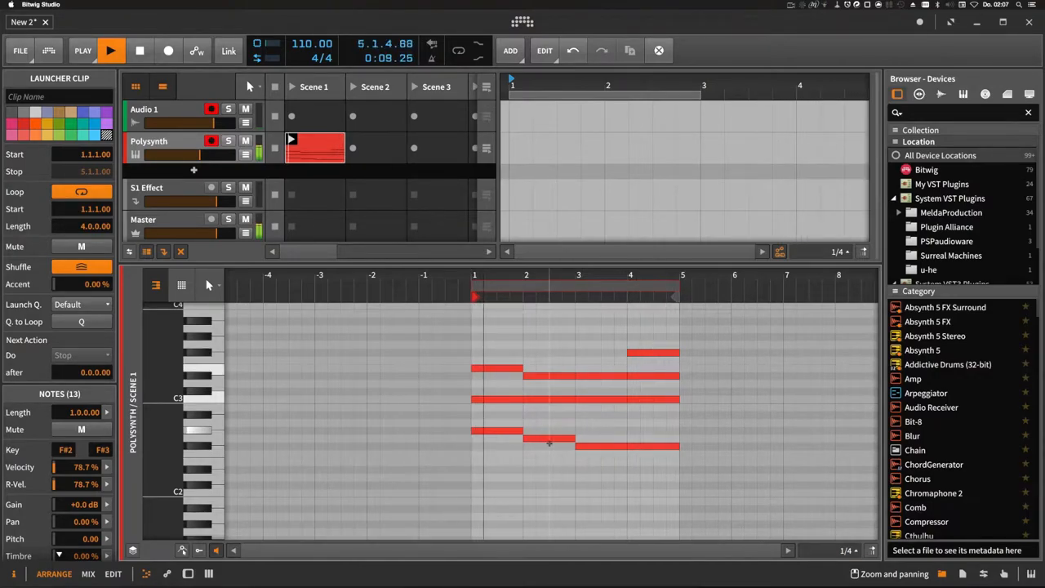
left_click(110, 50)
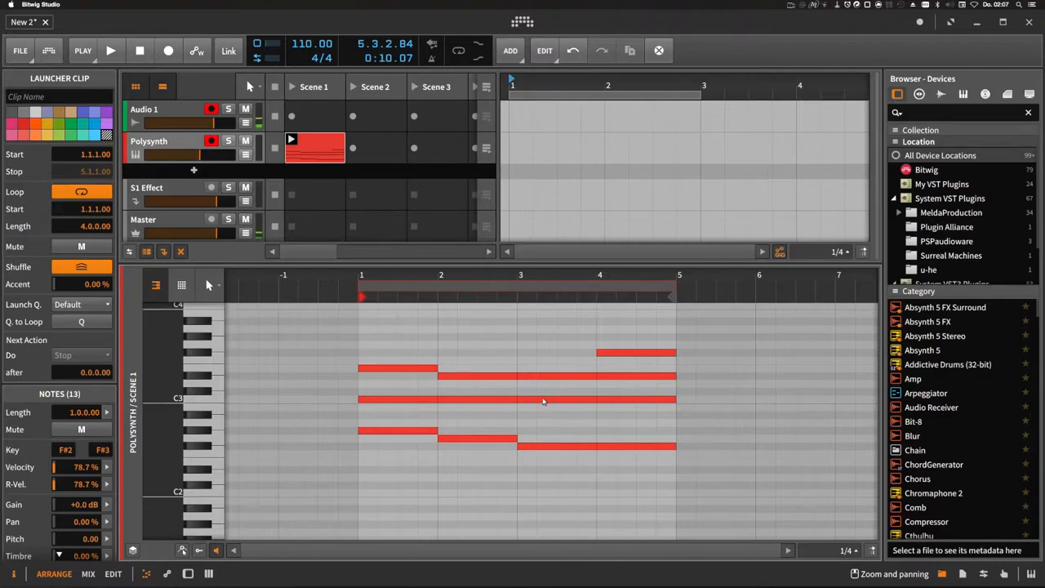
left_click(559, 406)
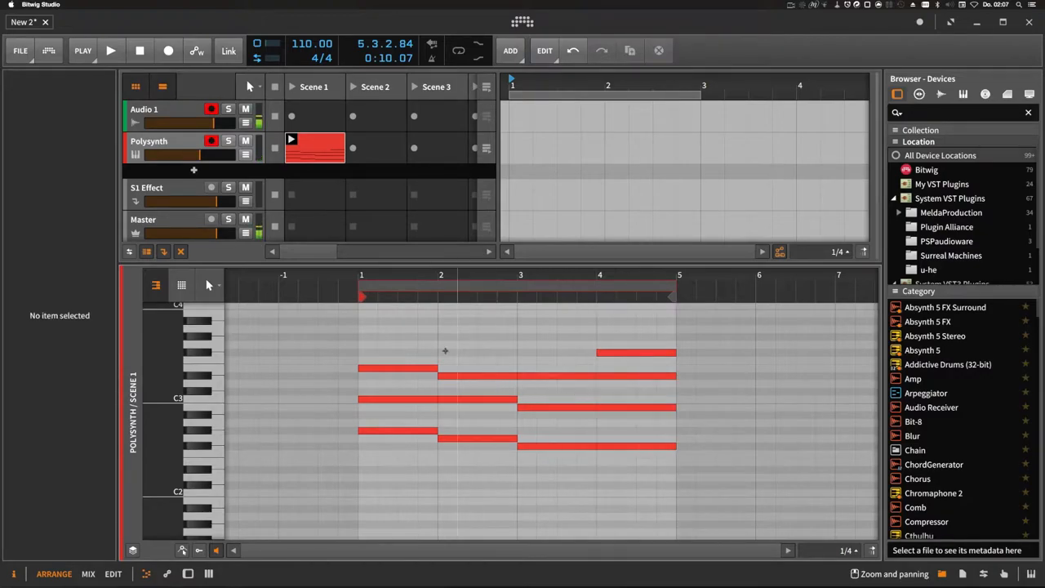
mouse_move(495, 312)
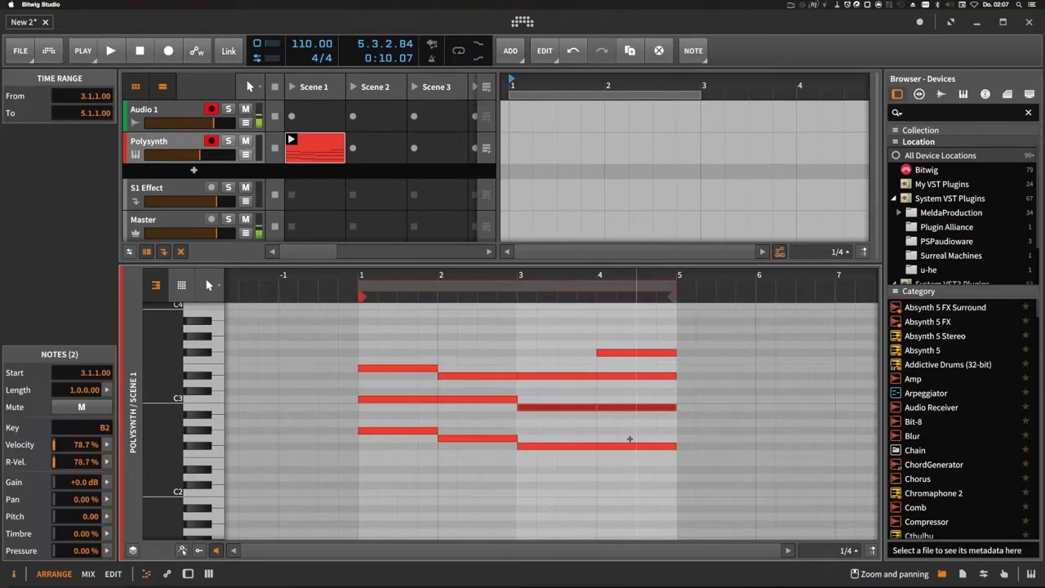
left_click(111, 51)
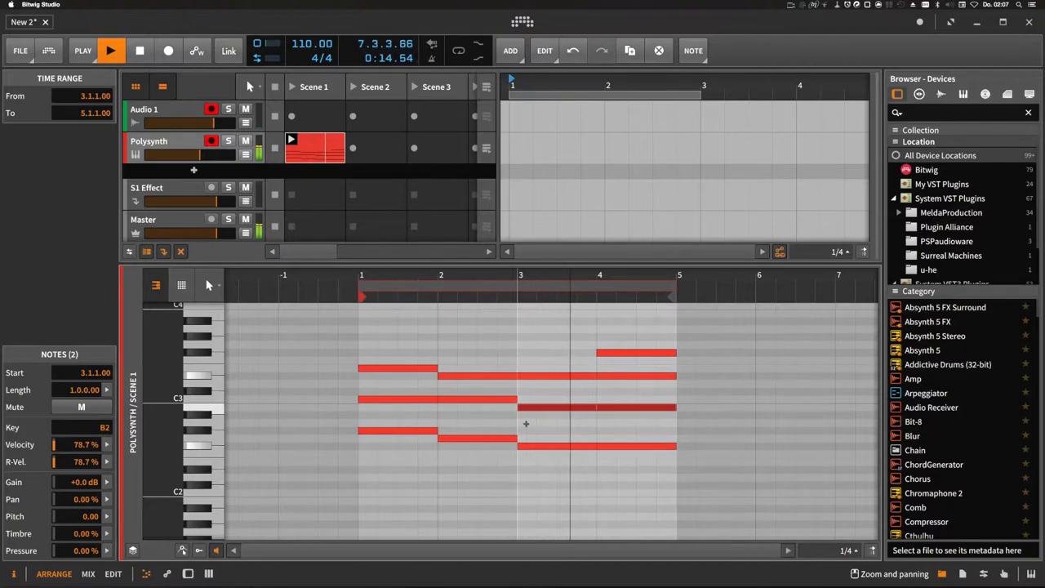
Step: Select the bar-3 D#3 upper note and drag it up to F3
left_click(111, 50)
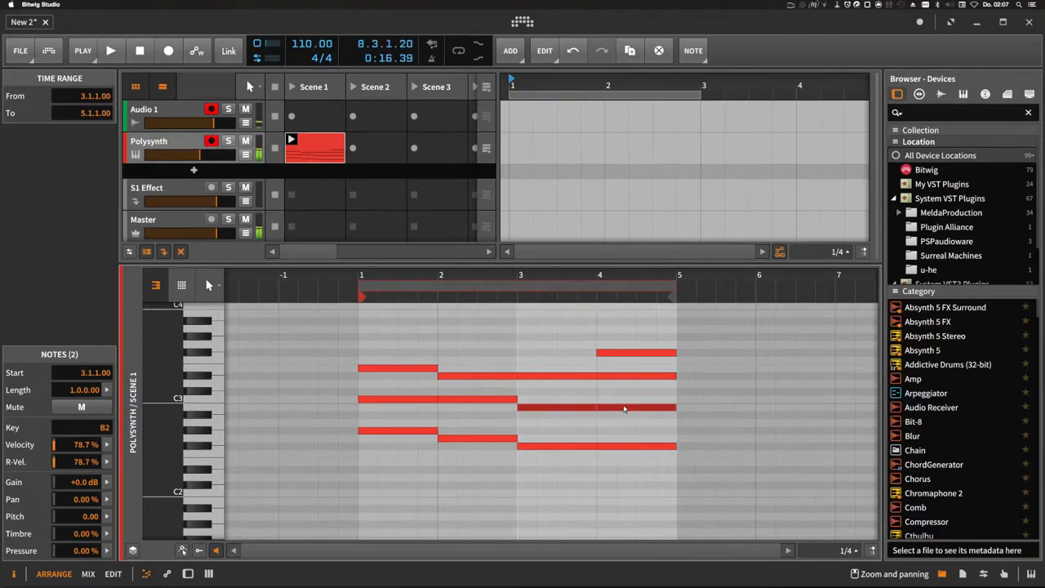
left_click_drag(542, 331, 643, 480)
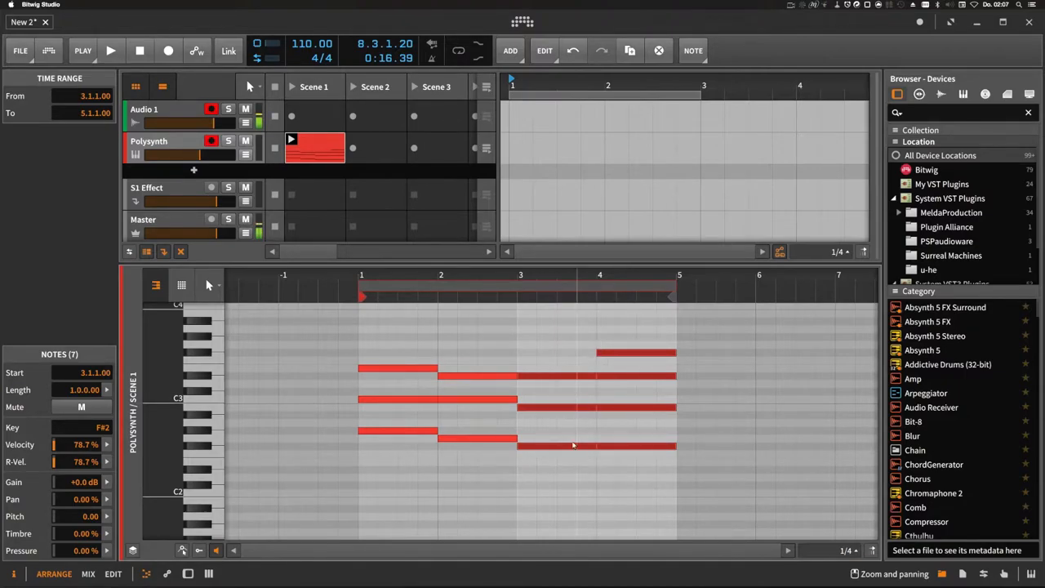
left_click(562, 366)
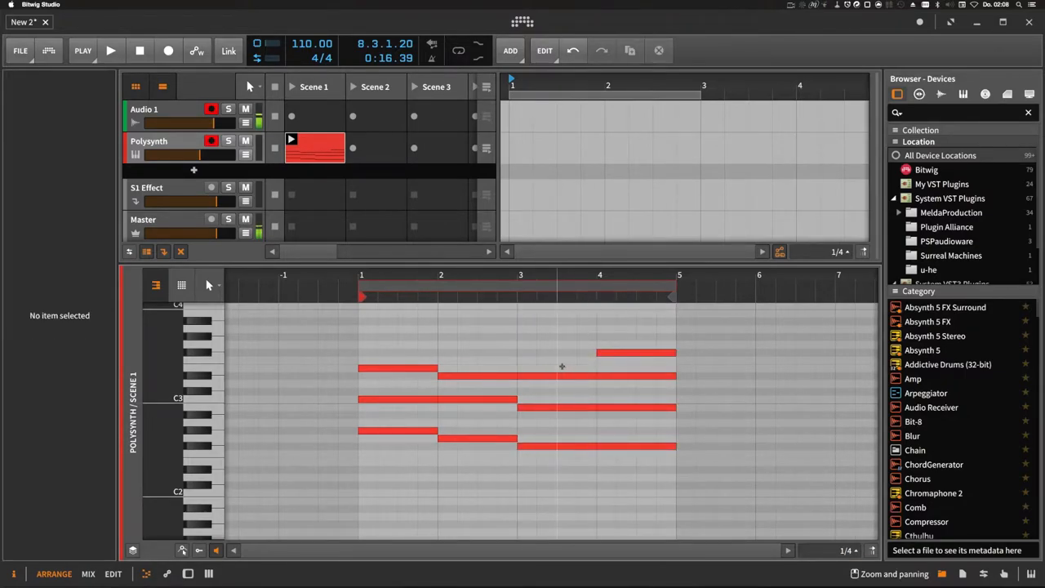
left_click(555, 367)
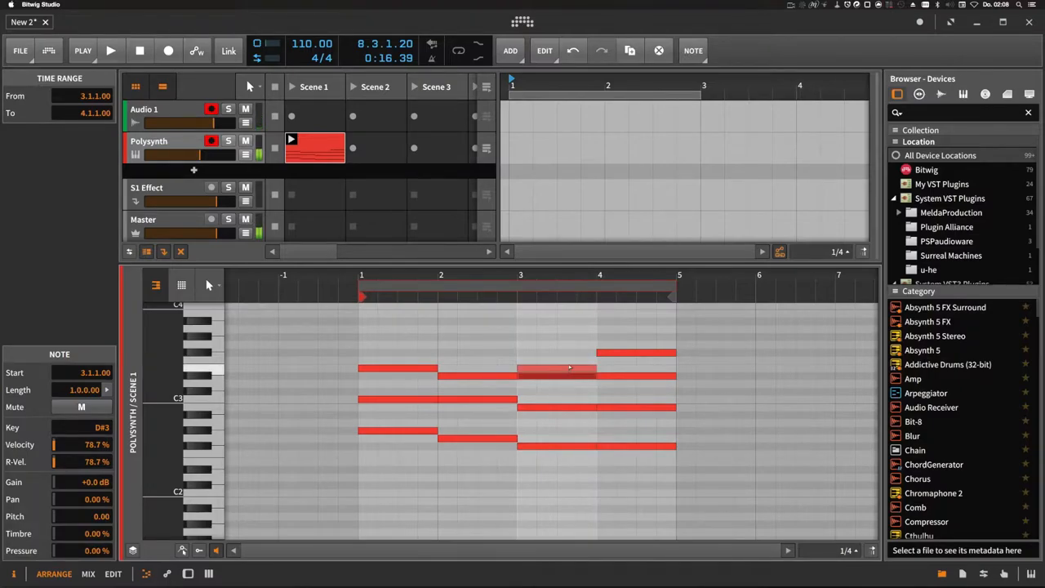
left_click(110, 50)
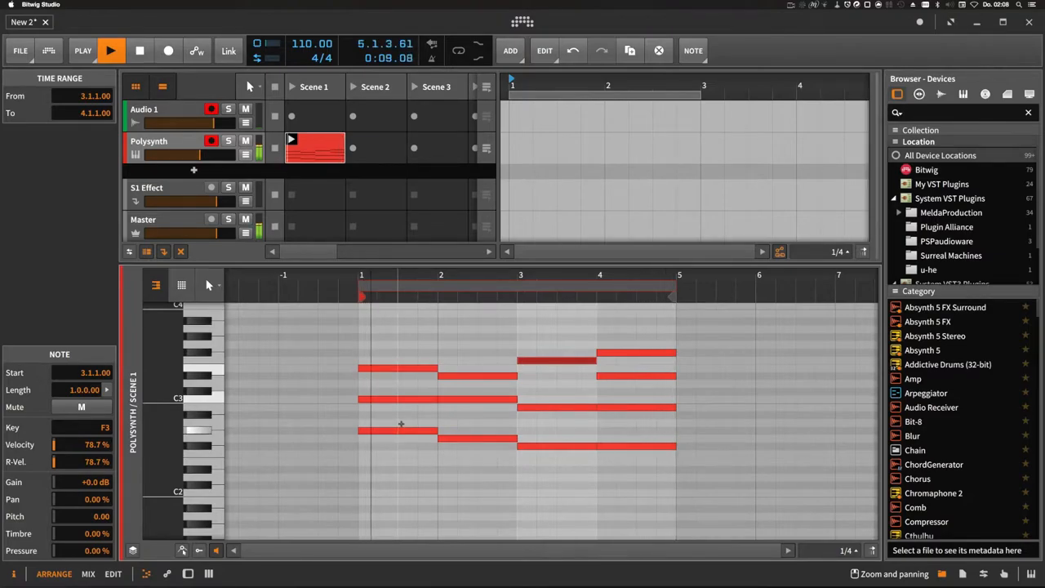
left_click(110, 51)
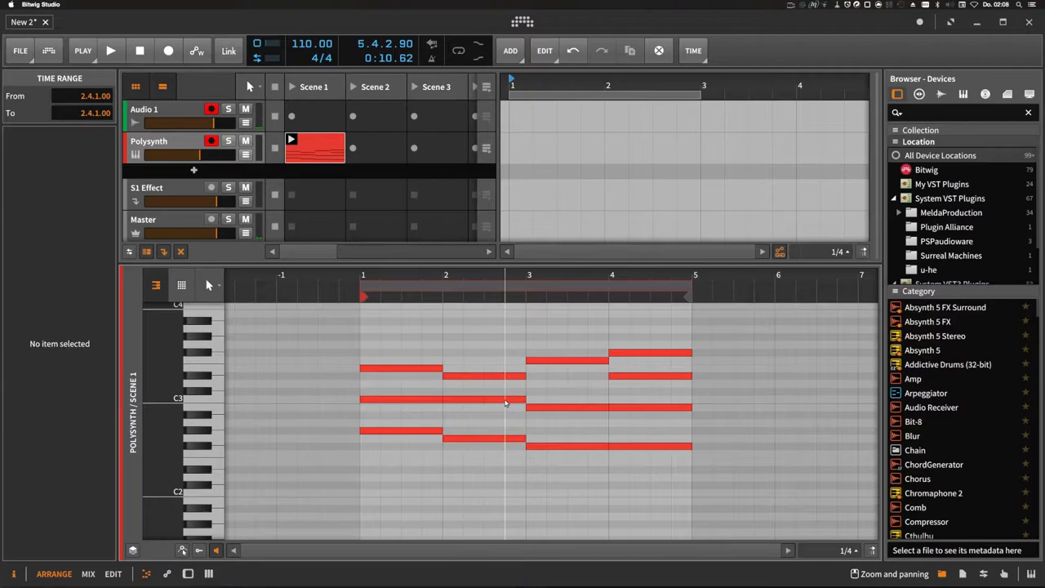
Step: Draw two short notes in bar 4, stepping down to D3
left_click(504, 402)
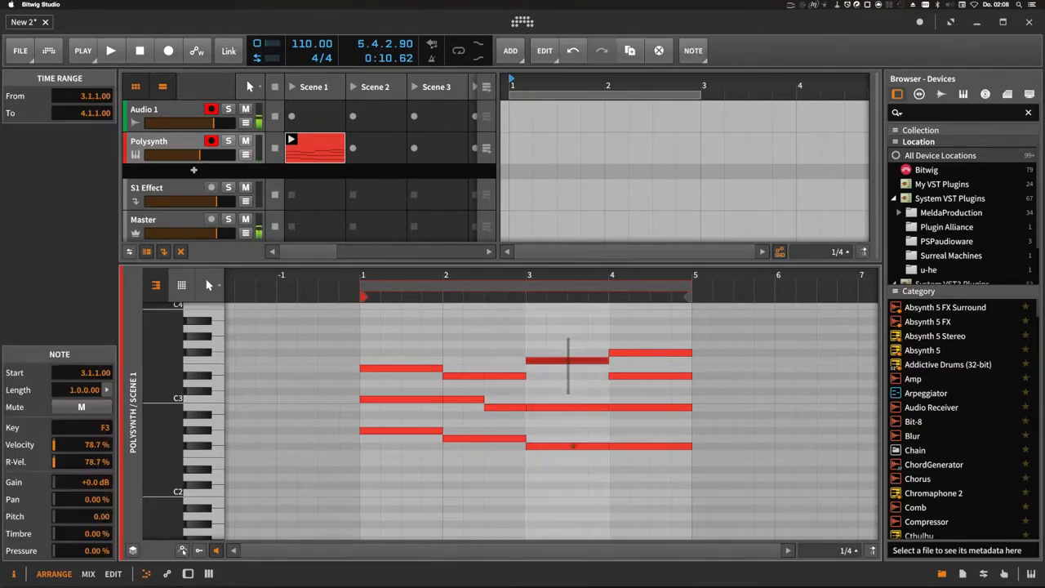
left_click(110, 51)
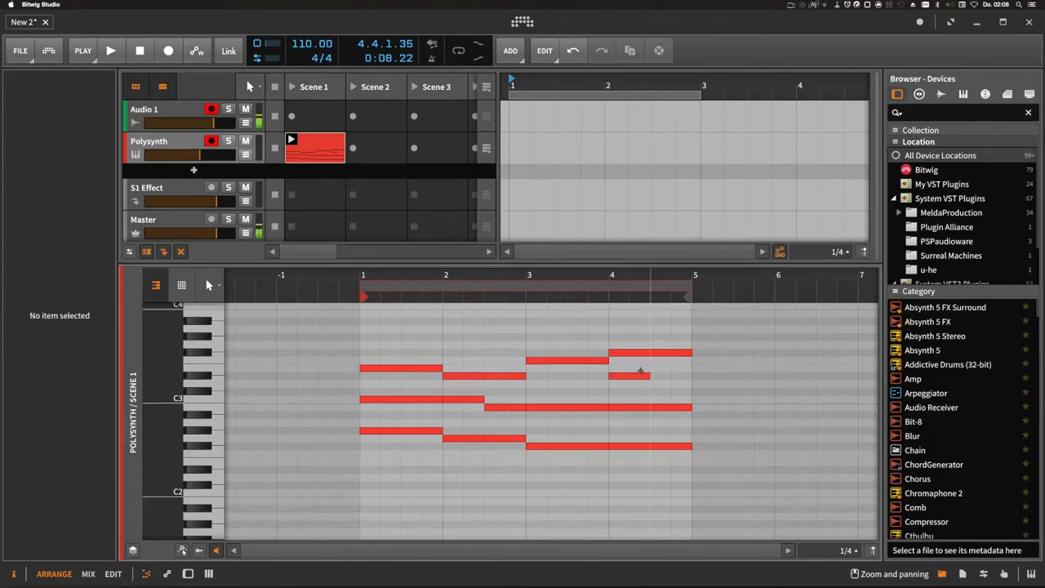
left_click(649, 377)
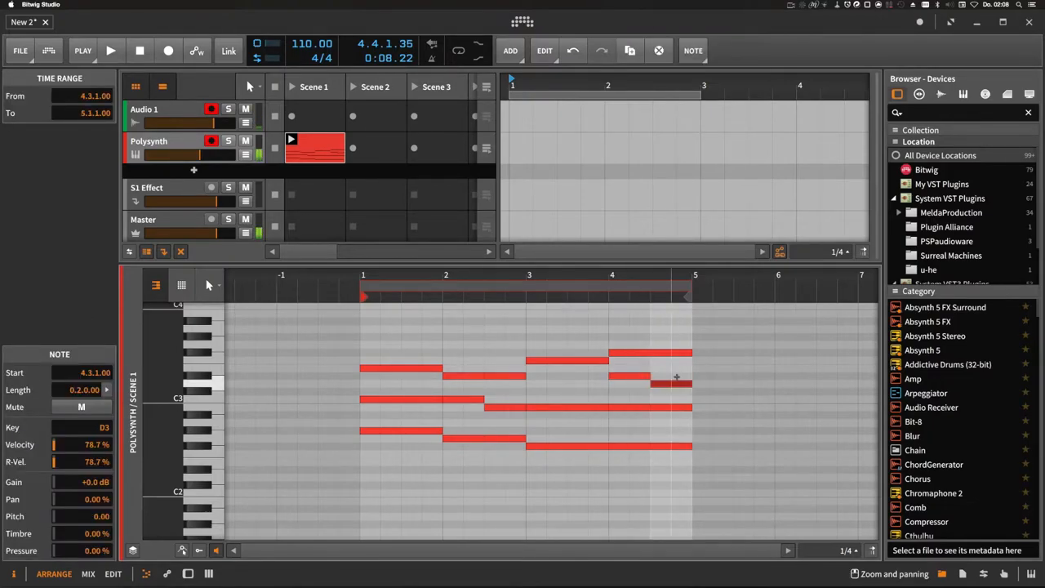
Step: Play and stop the melody, then show the Polysynth track's device chain
left_click(111, 51)
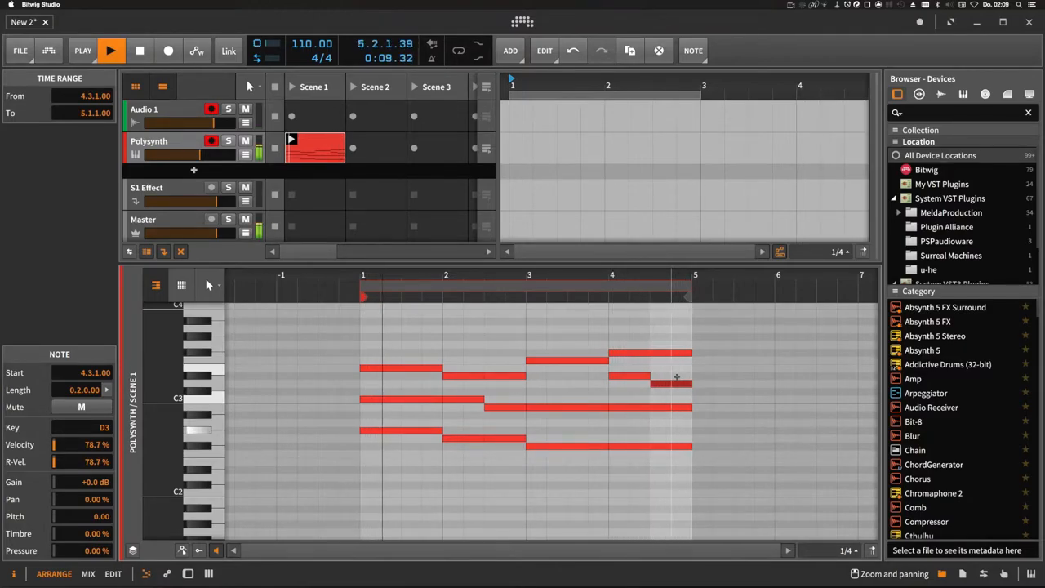
left_click(110, 49)
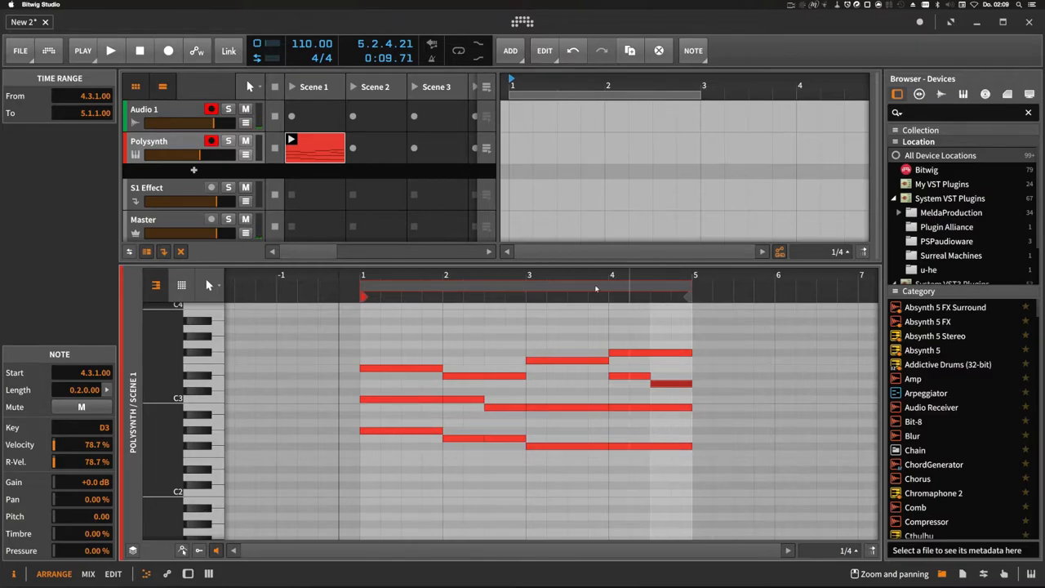
left_click(164, 141)
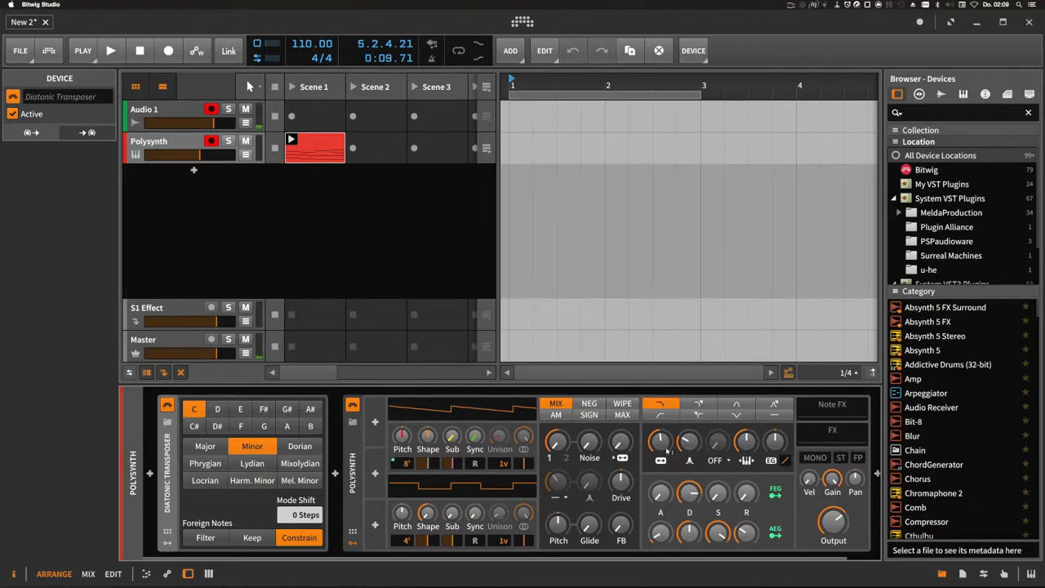
Step: Insert an Arpeggiator before Polysynth with 3 steps, a shortened step-2 gate, and 1/16 rate
left_click(110, 50)
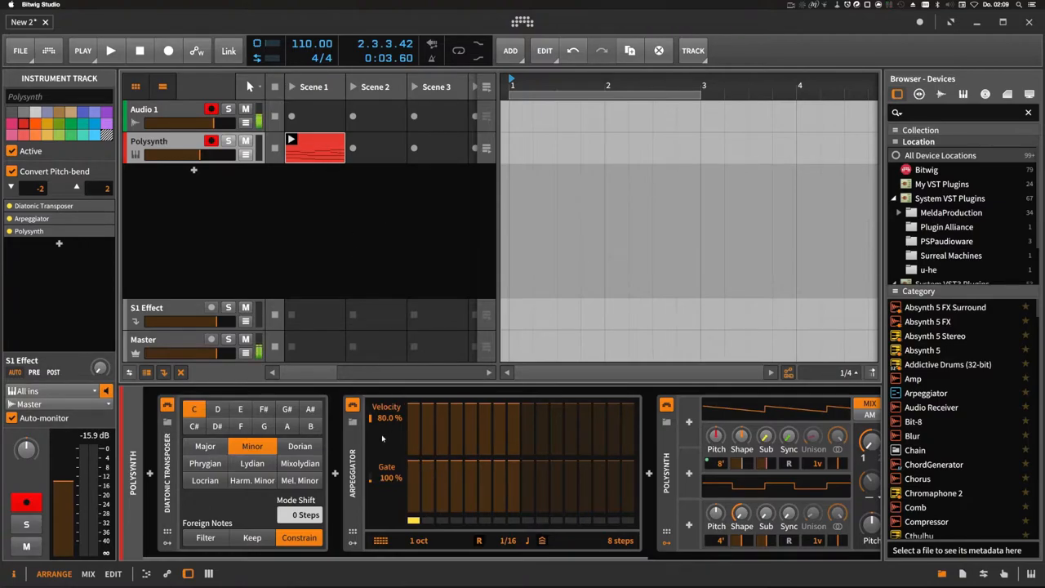
mouse_move(404, 439)
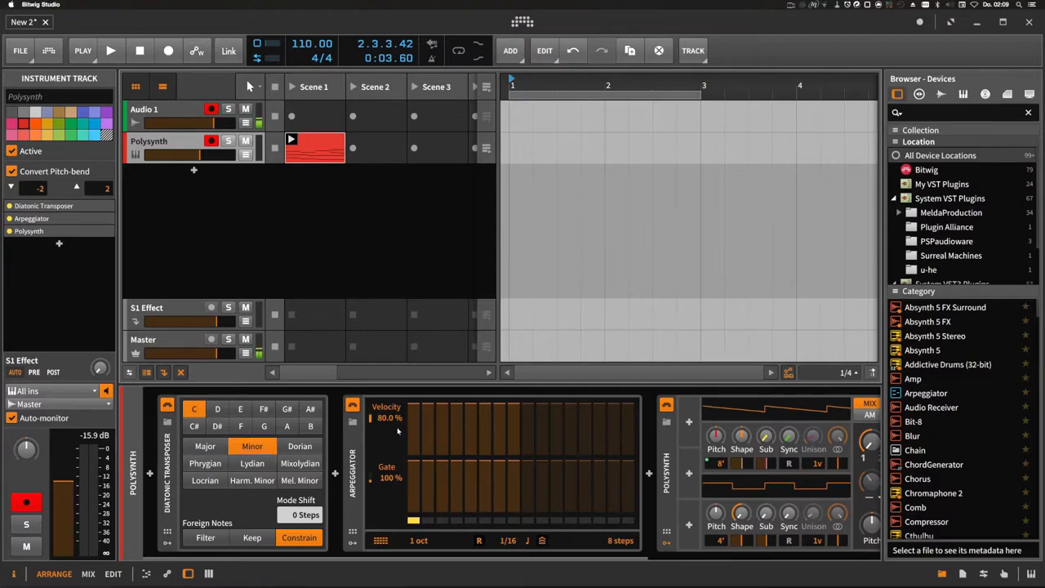
left_click(111, 51)
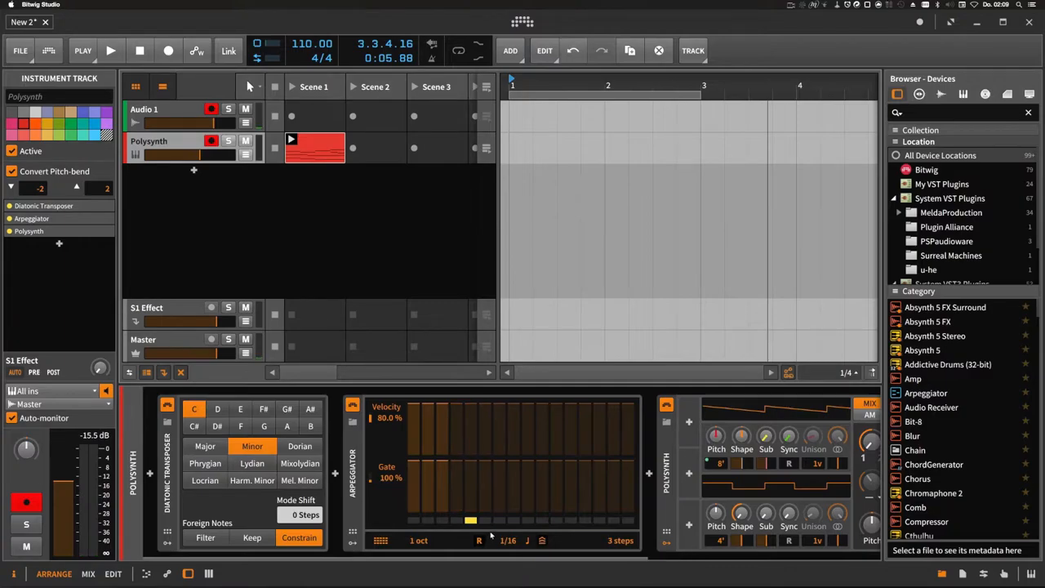
left_click(110, 51)
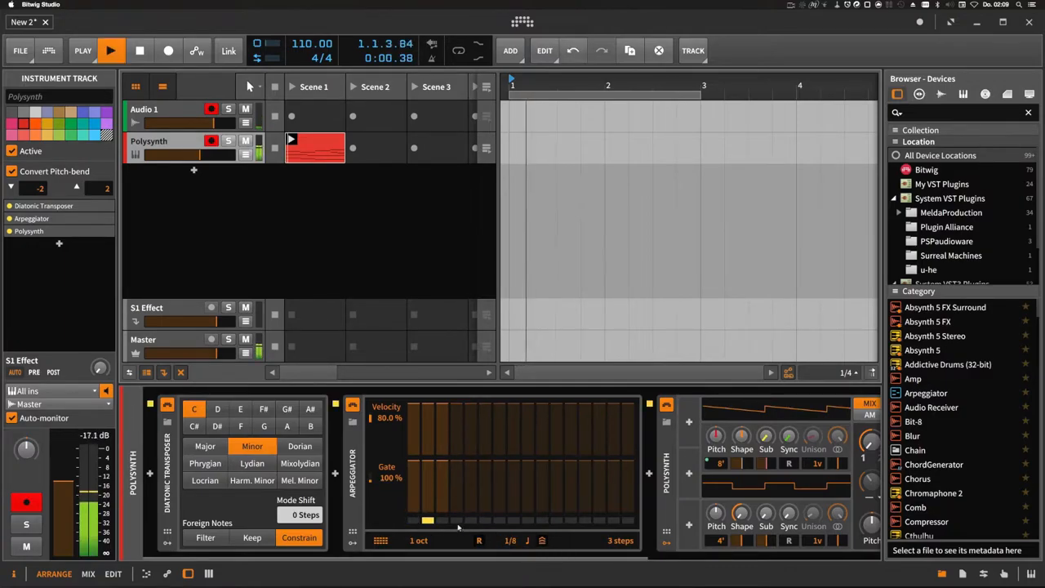
left_click(110, 50)
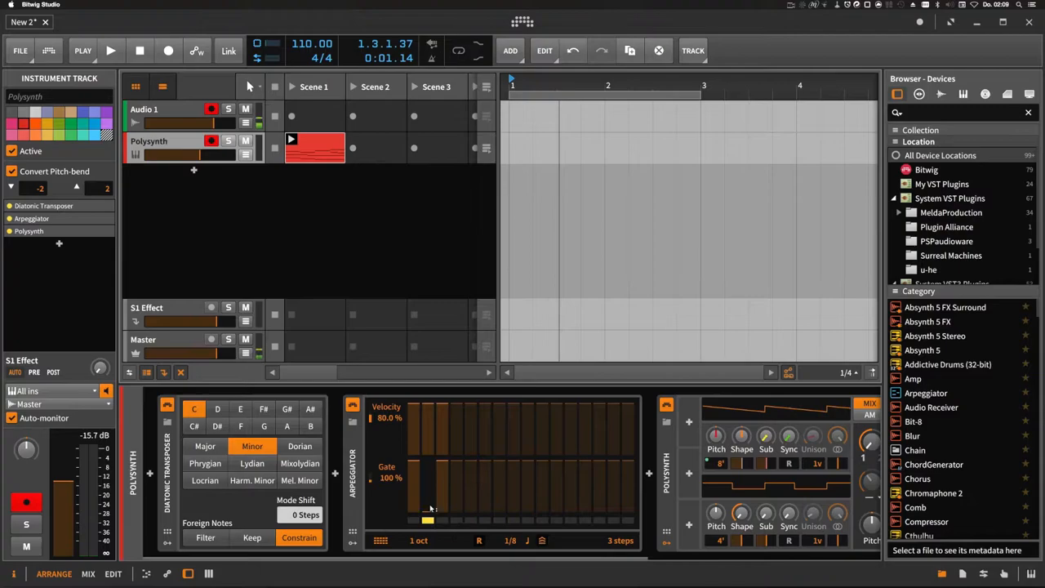
left_click_drag(429, 522, 428, 462)
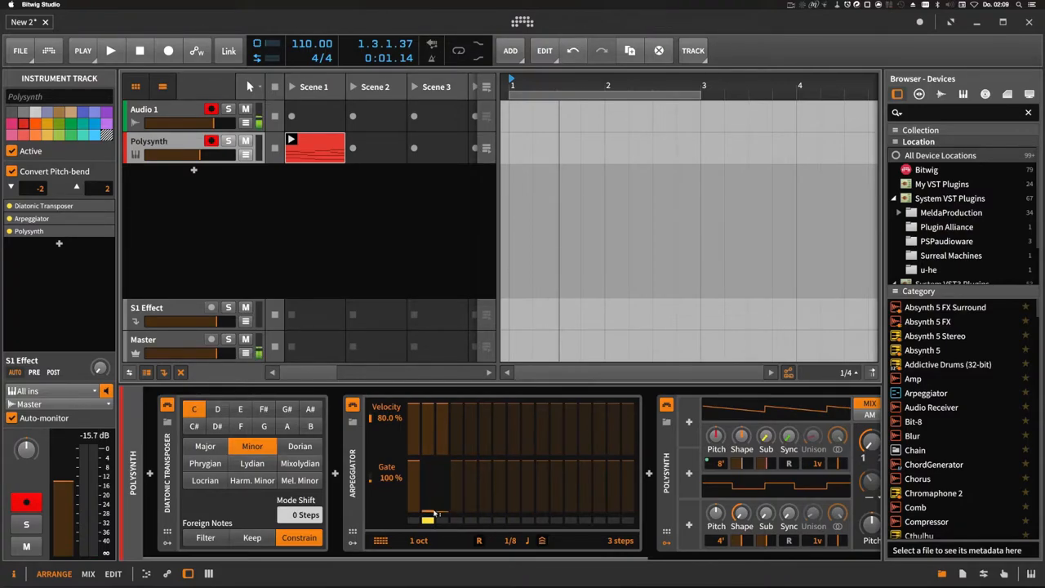
left_click(110, 51)
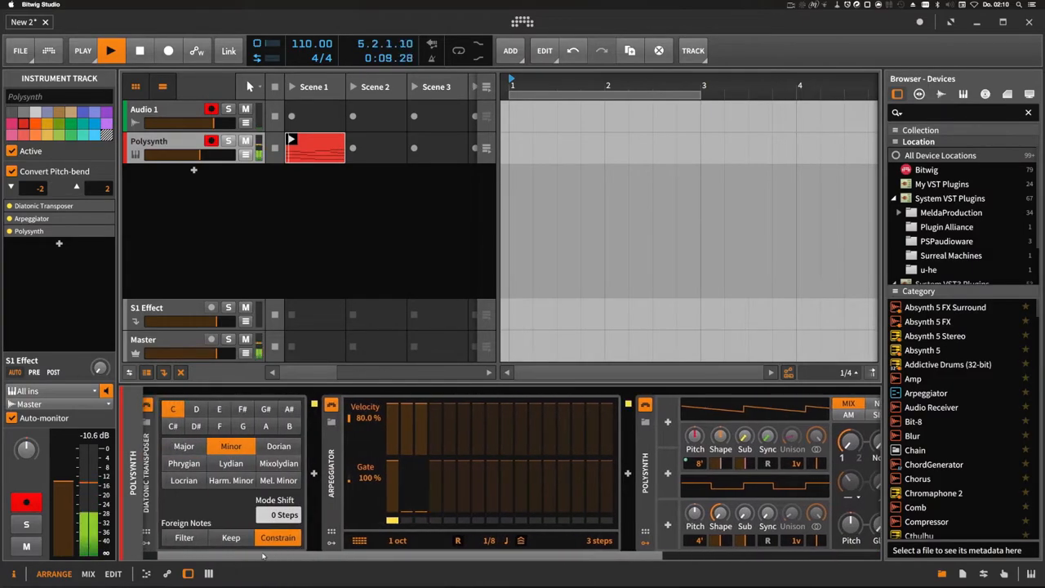
left_click(110, 50)
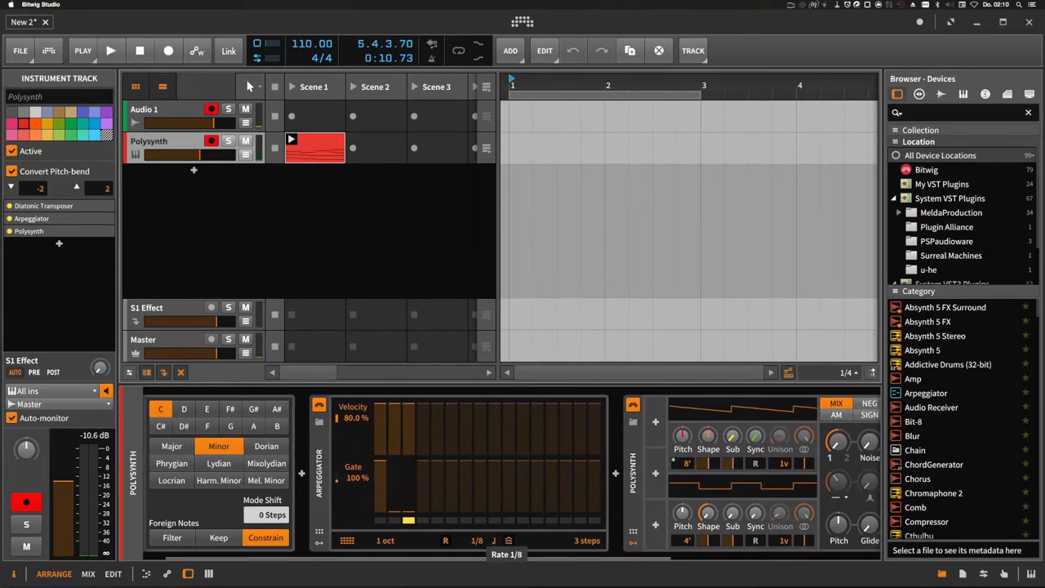
left_click(110, 51)
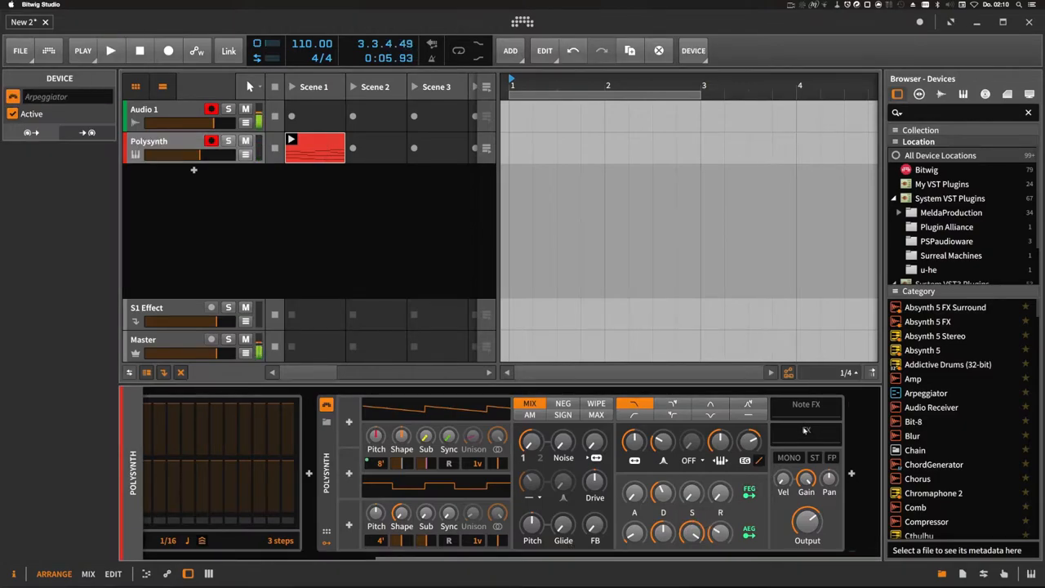
Step: Insert a Delay-2 effect and then a Reverb after Polysynth in the device chain
left_click(806, 430)
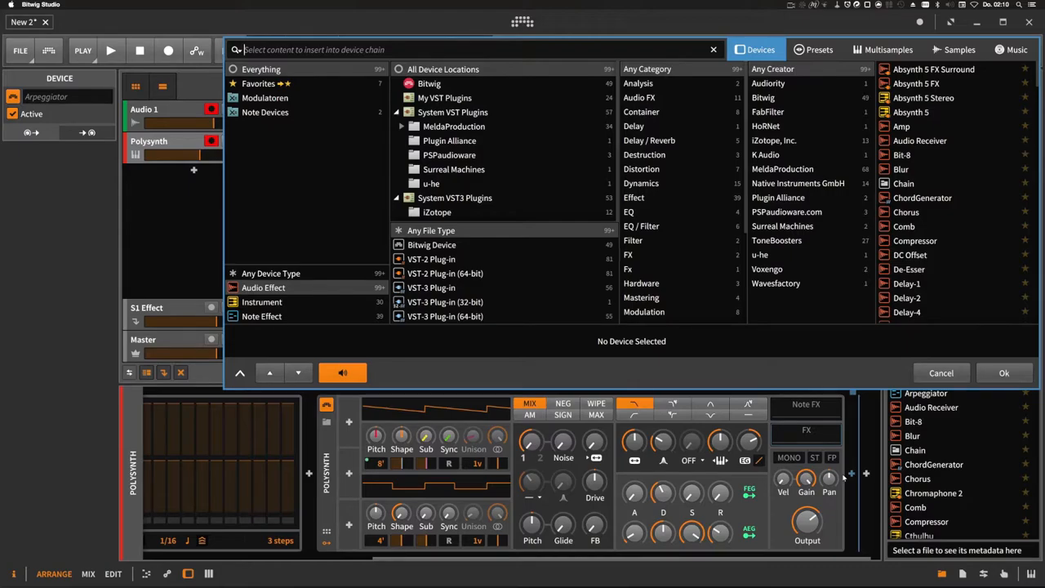
type("delay")
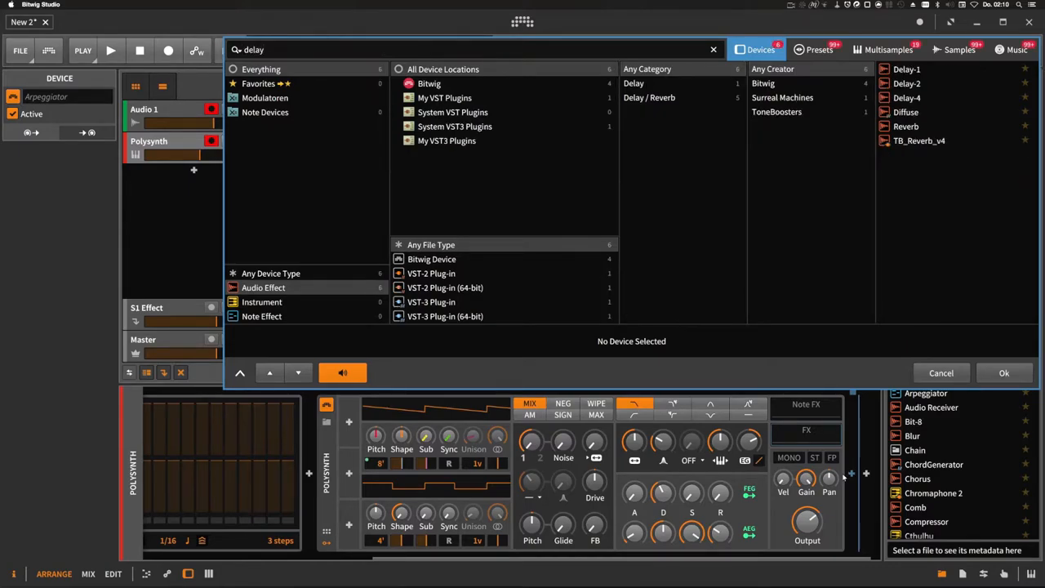
left_click(1004, 373)
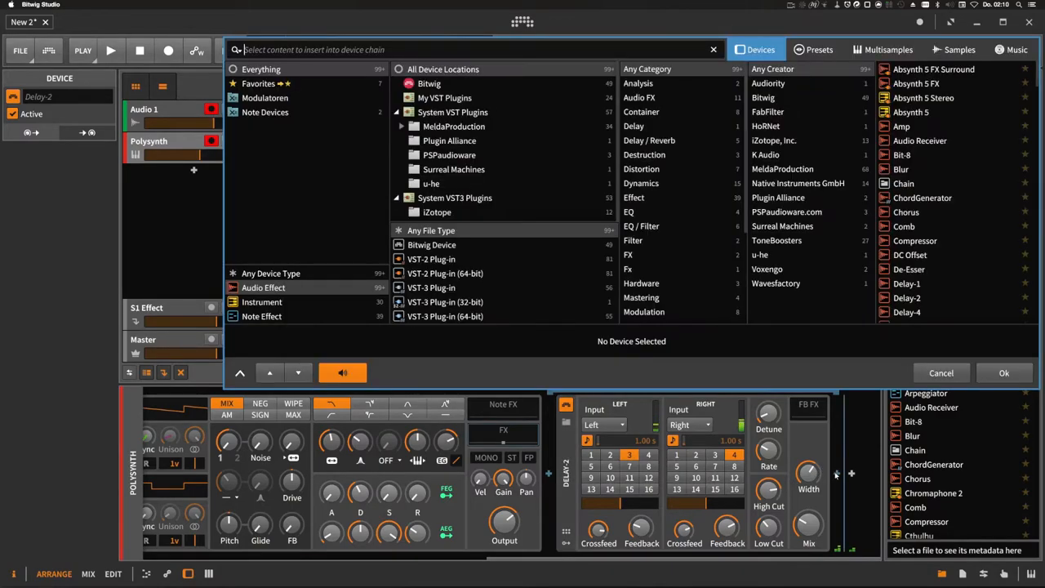
type("reverb")
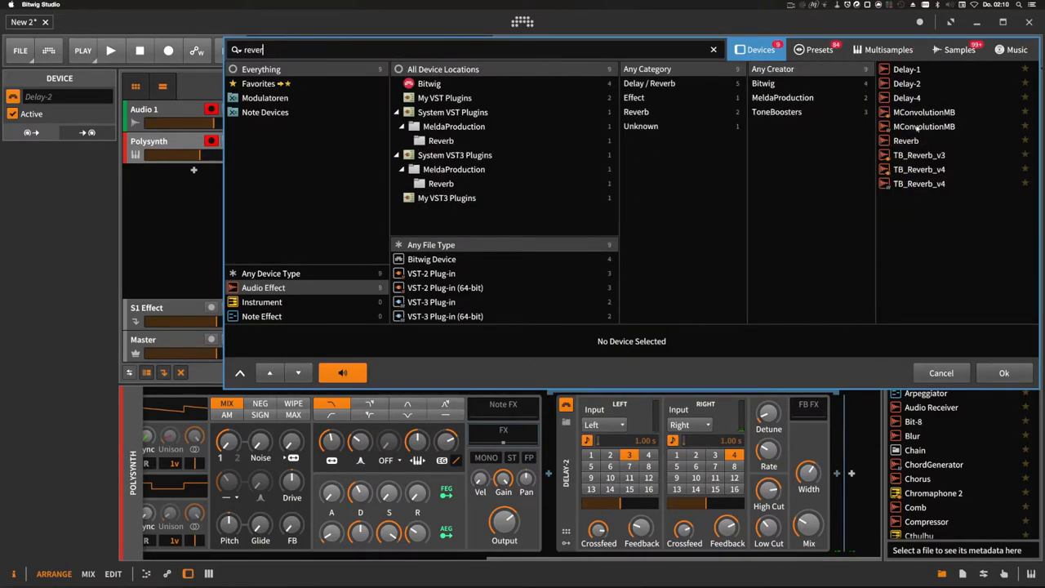
left_click(1005, 373)
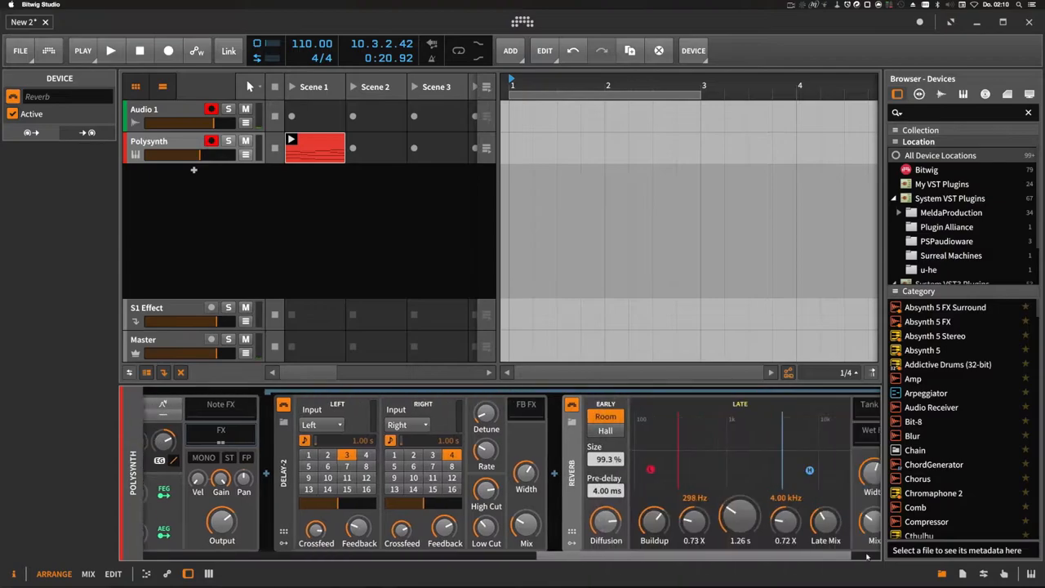
Step: Collapse the device chain, audition the clip, and duplicate the Polysynth track with its clip
left_click(110, 50)
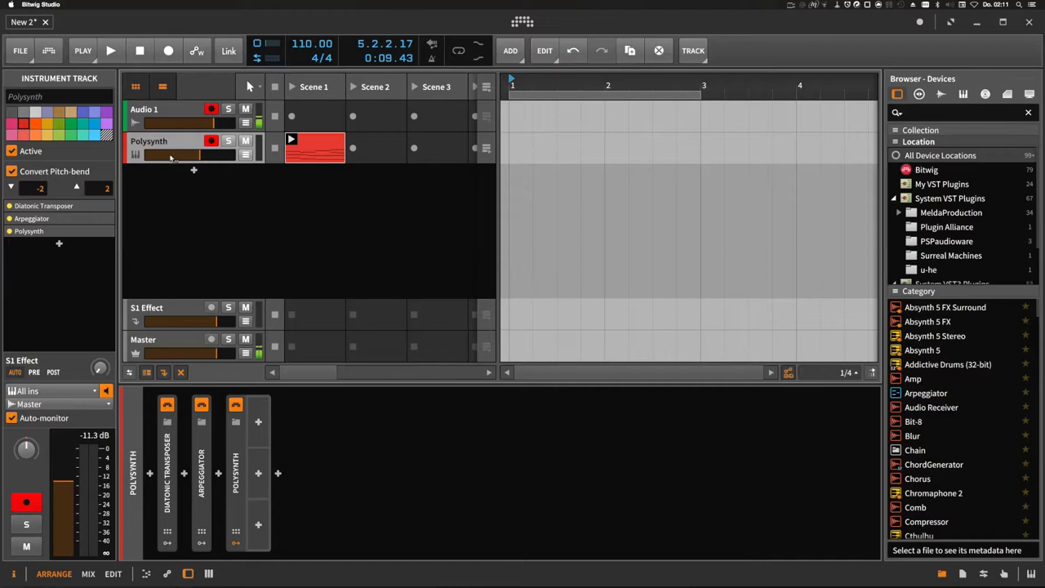
left_click(111, 51)
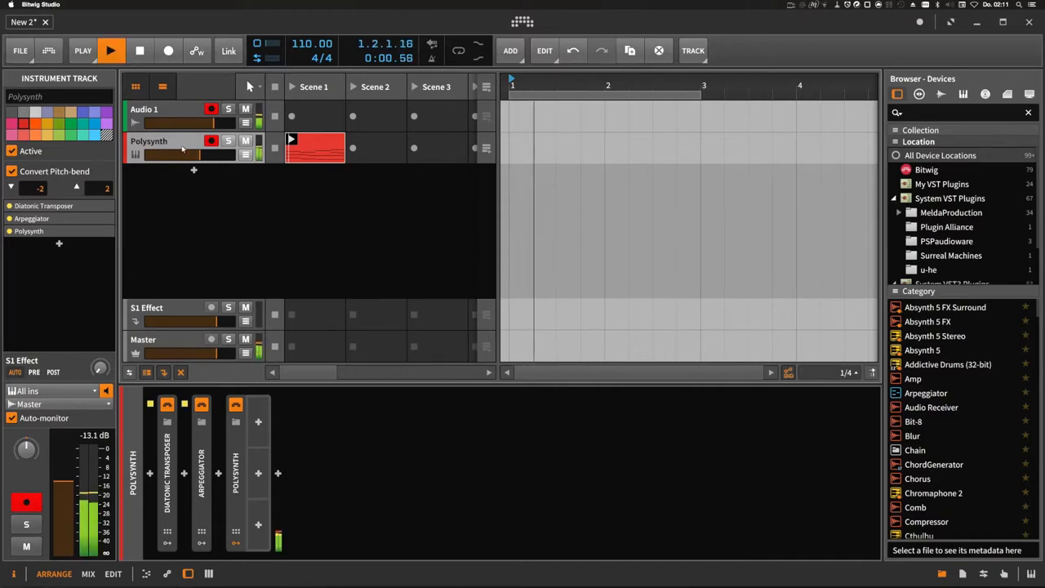
left_click(111, 51)
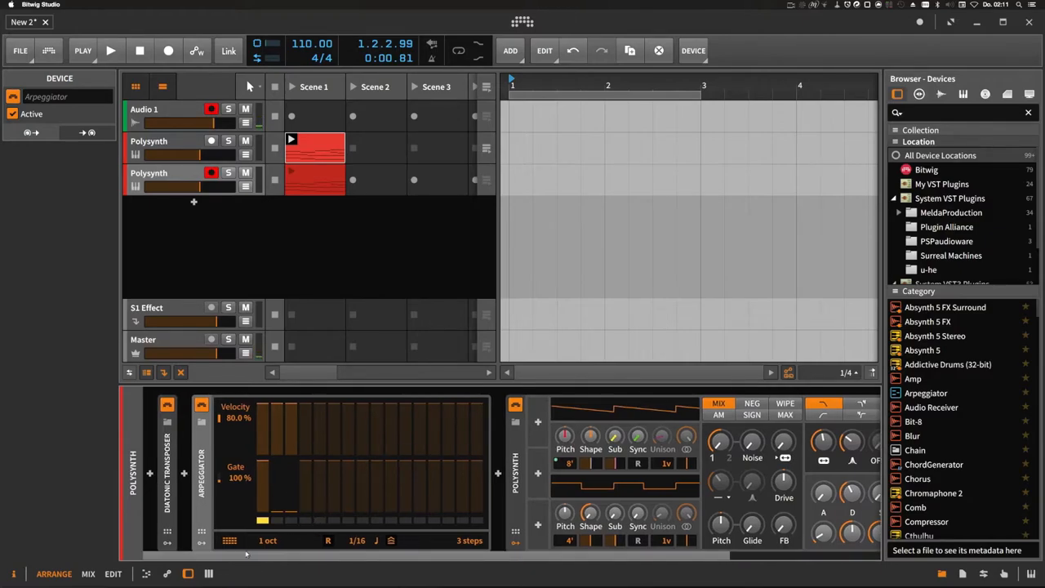
Step: Select the duplicated second Polysynth track and start renaming it to Melody
left_click(110, 50)
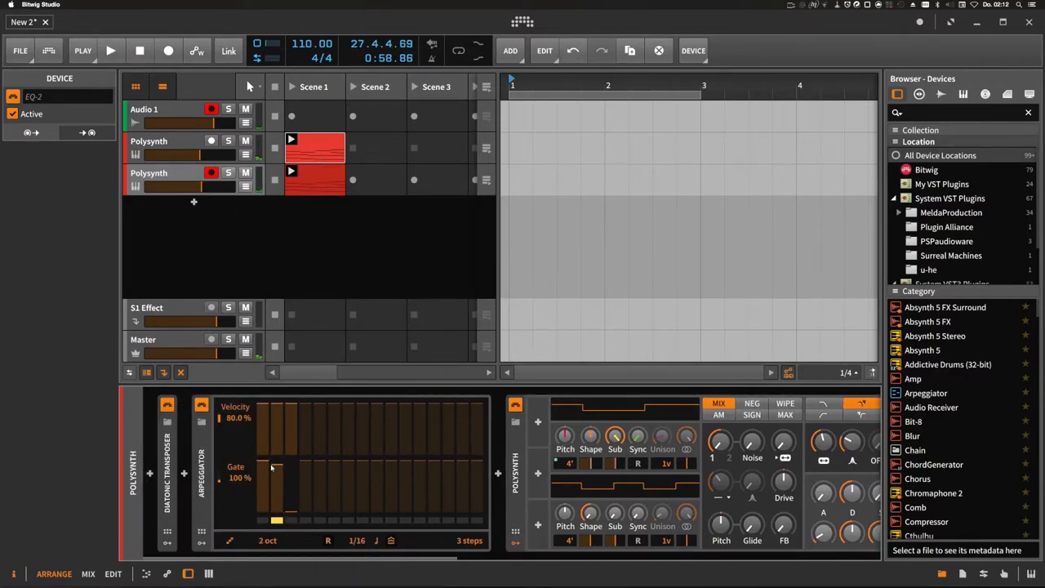
left_click(110, 51)
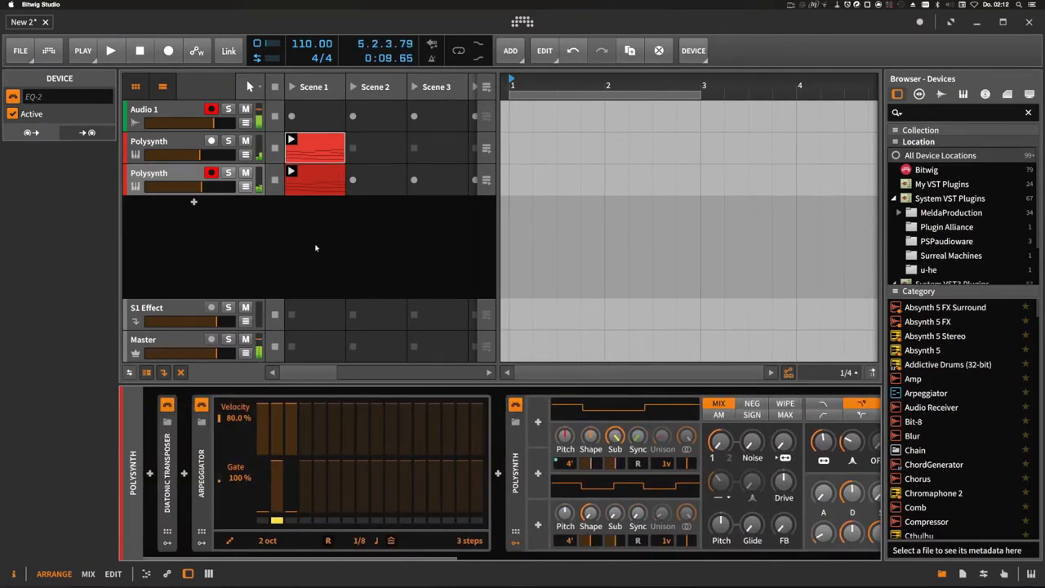
left_click(314, 178)
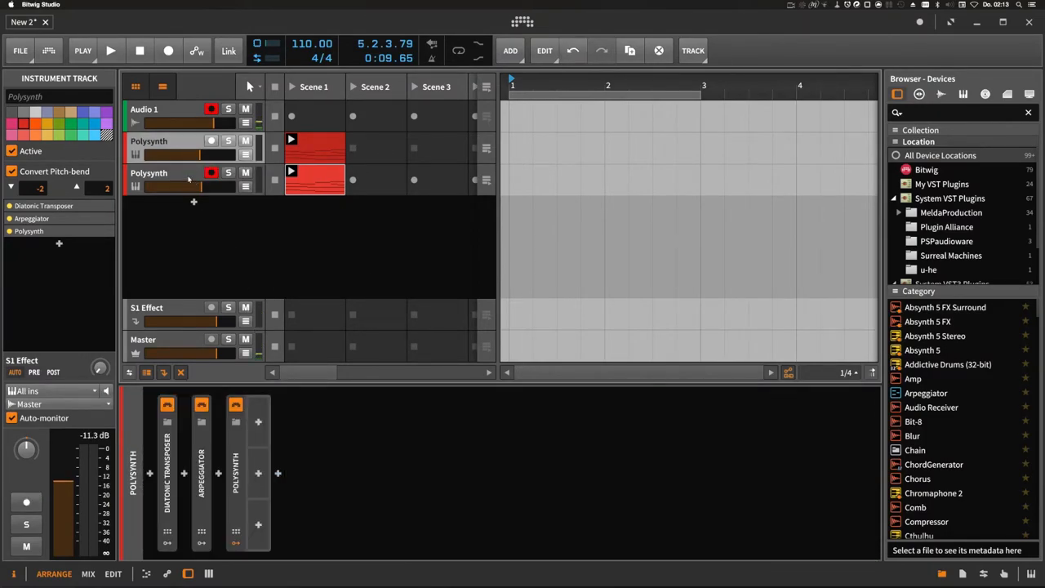
left_click(163, 172)
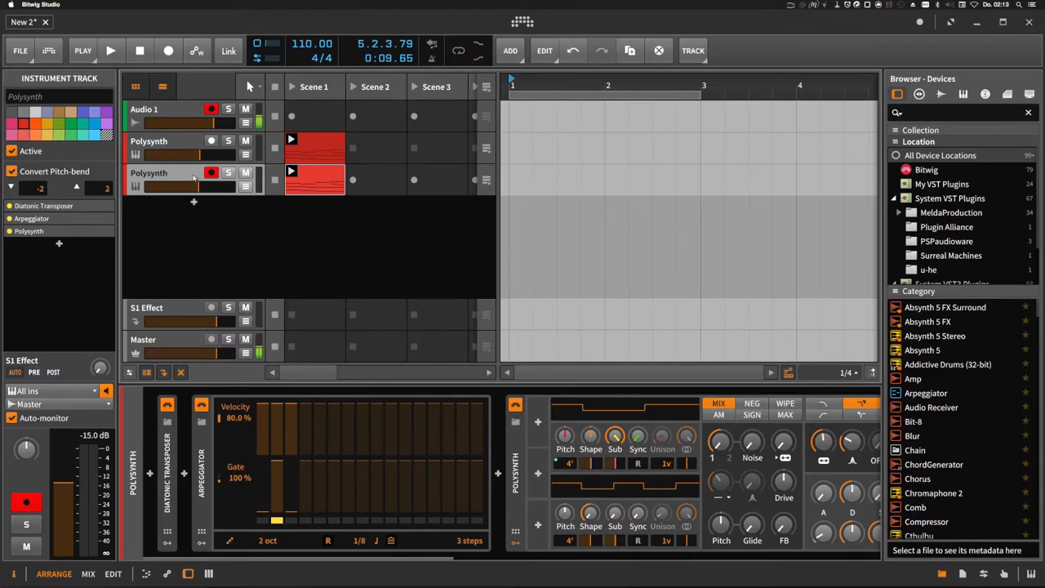
left_click(110, 51)
type("Melody")
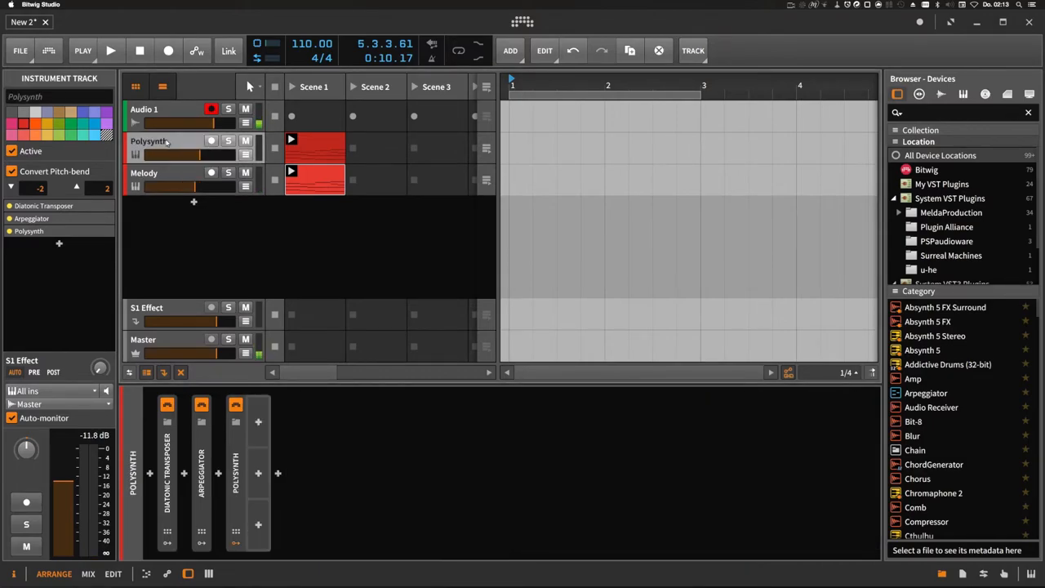
Step: Name the top track 'Chord', zoom the note editor out, and mute the other tracks
type("Chords")
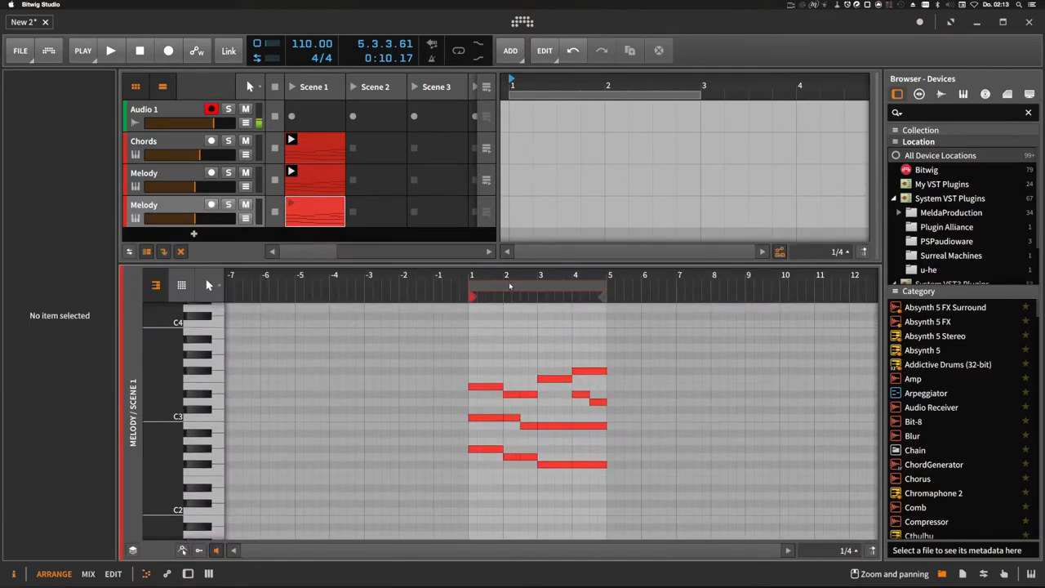
left_click_drag(435, 350, 626, 428)
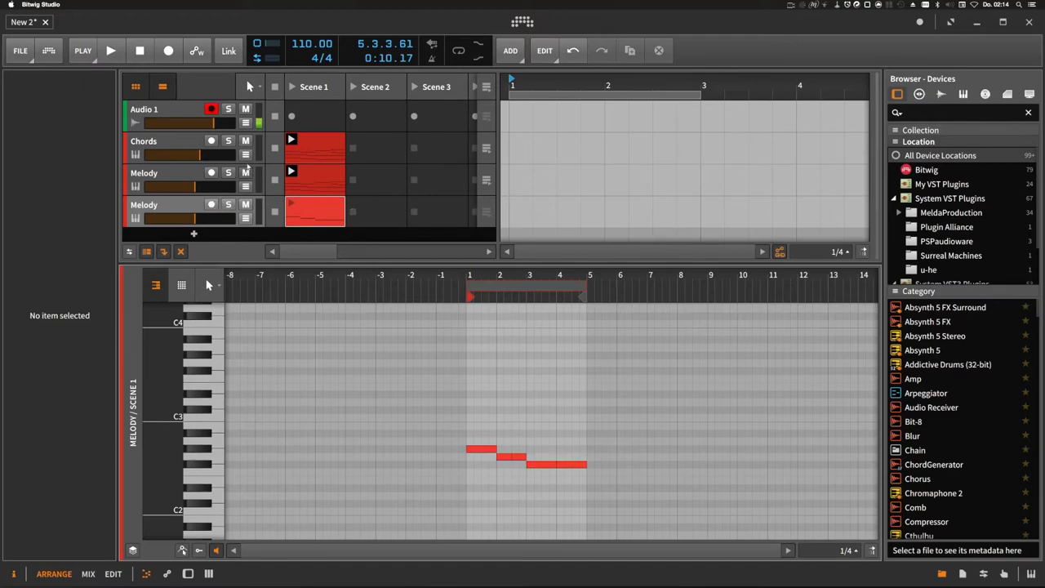
left_click(145, 205)
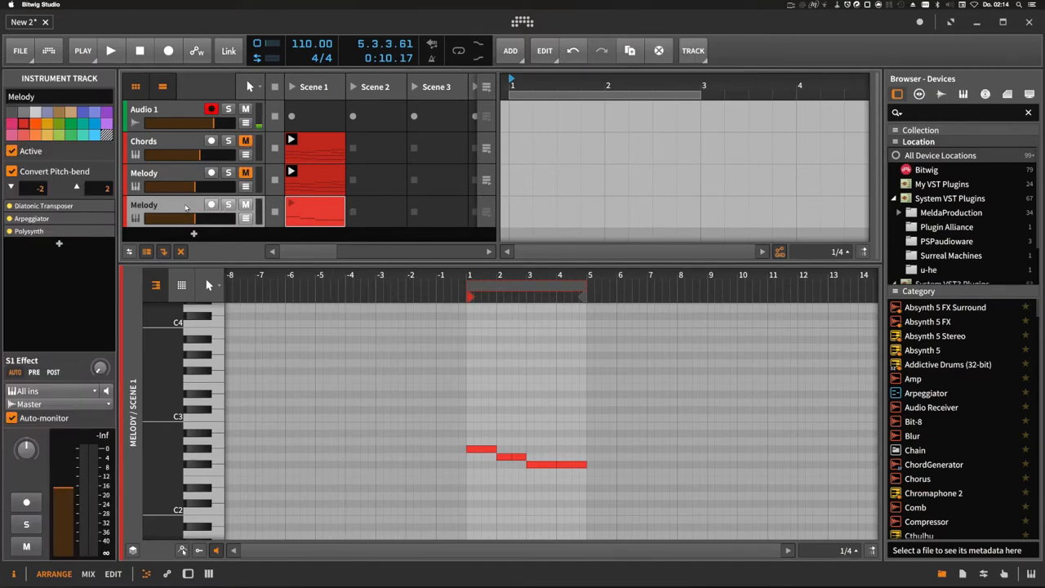
left_click(693, 49)
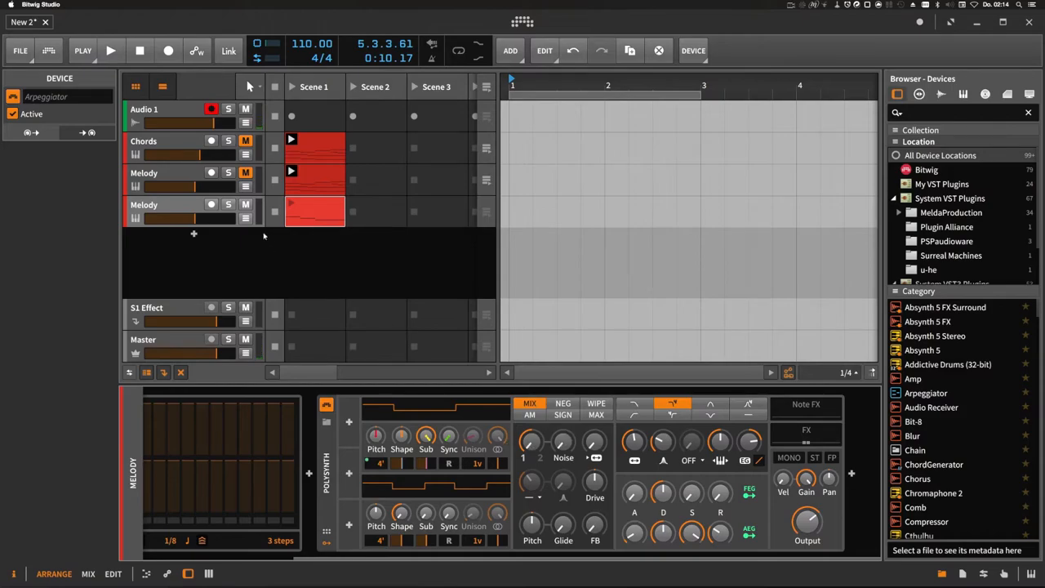
Step: Make the new Melody Polysynth 32' and mono, with a shorter gate and a one-octave arpeggio range
left_click(111, 50)
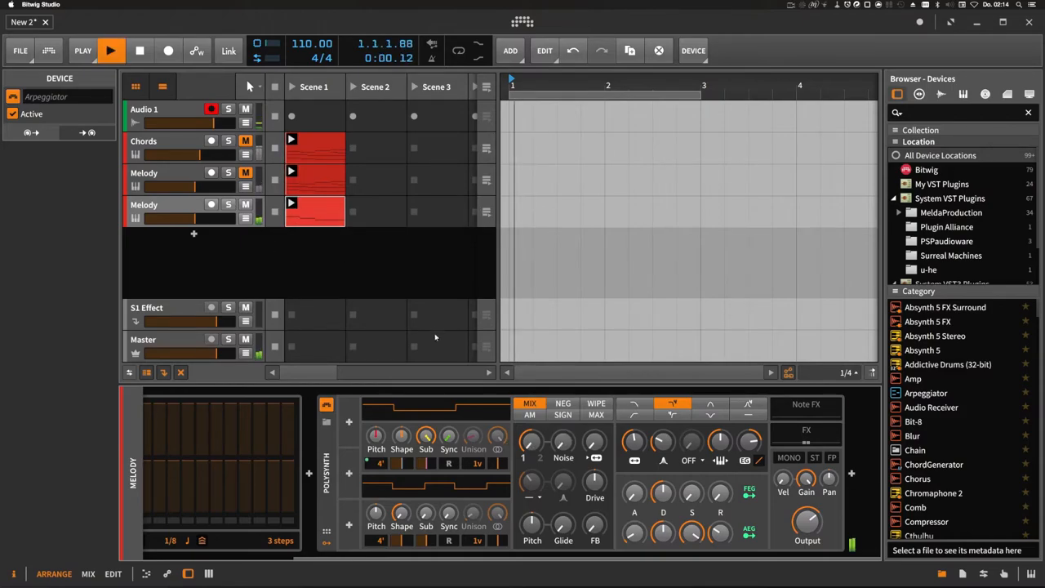
left_click(111, 51)
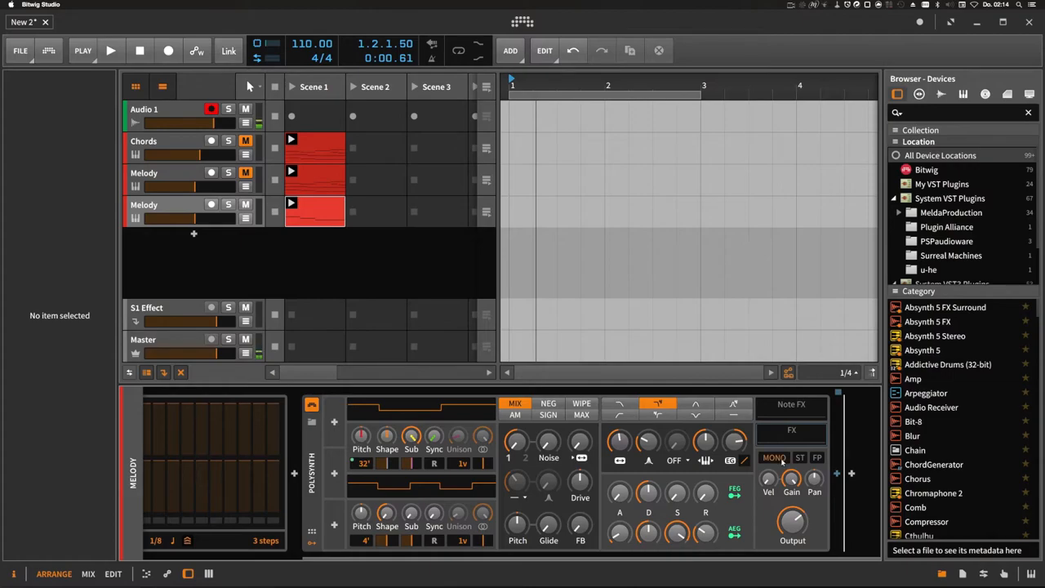
left_click(110, 50)
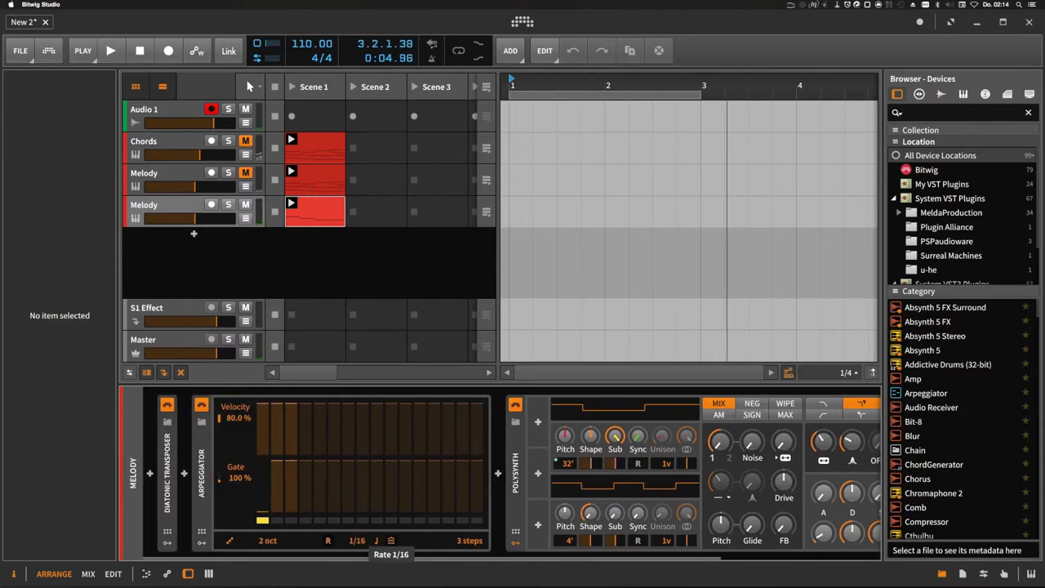
left_click(111, 51)
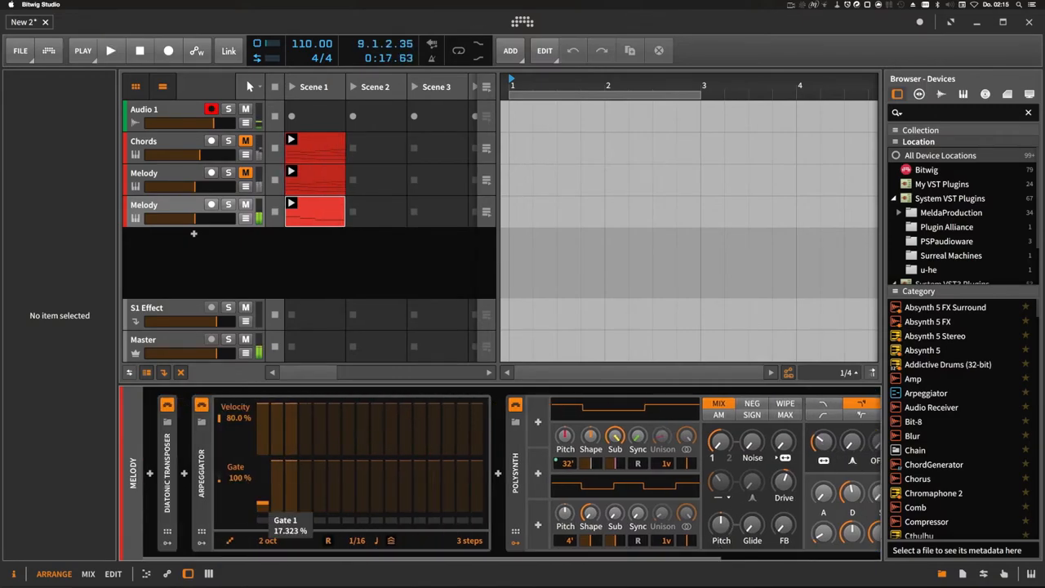
left_click(111, 51)
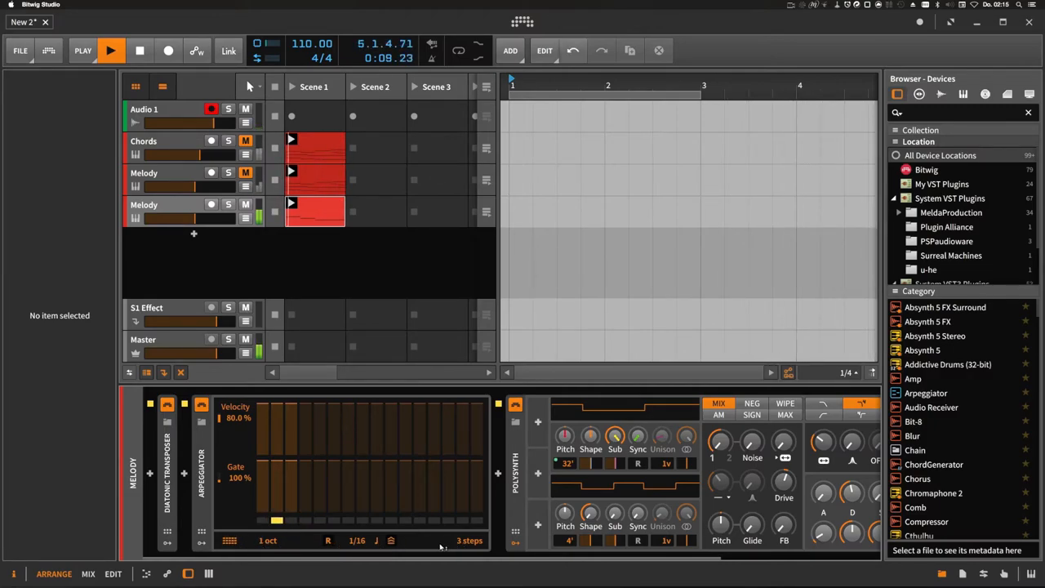
left_click(569, 463)
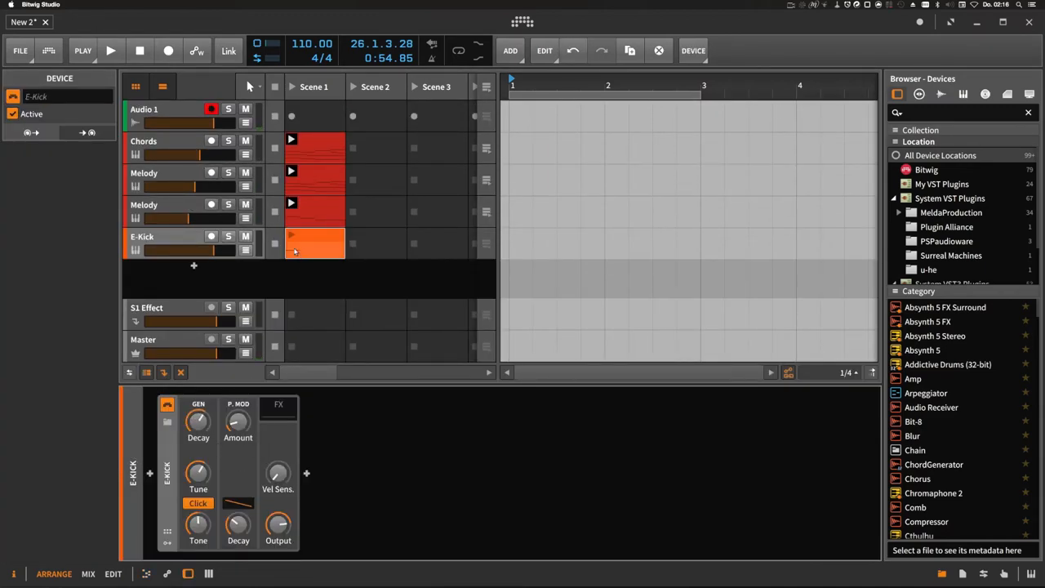
Step: Launch the E-Kick Scene 1 clip and turn the kick track down to about -11 dB
left_click(111, 51)
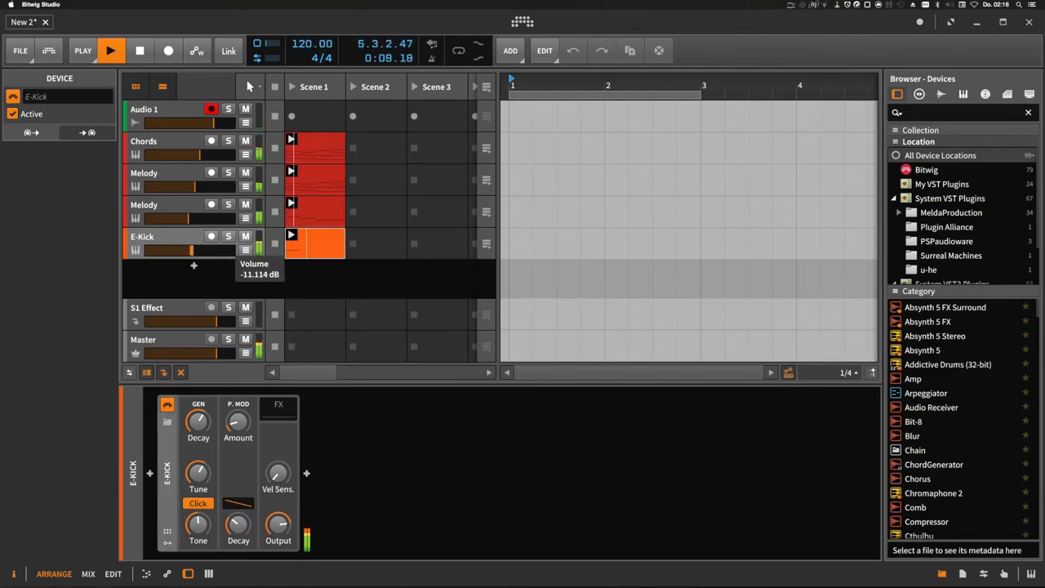
left_click_drag(188, 250, 188, 245)
type("s")
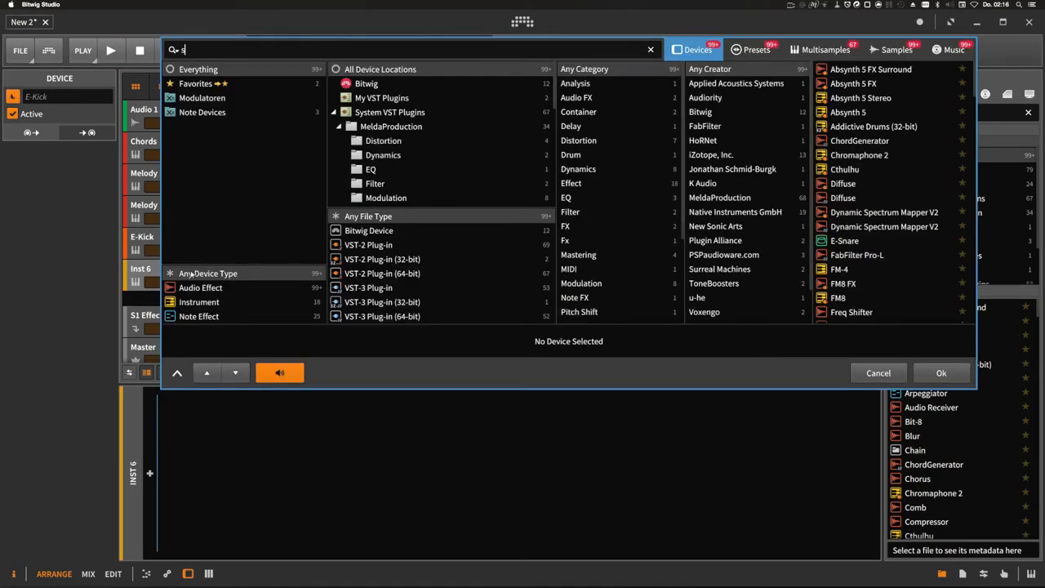
Step: Insert E-Clap, create a clip in its Scene 1 slot, then select the E-Kick track
type("c")
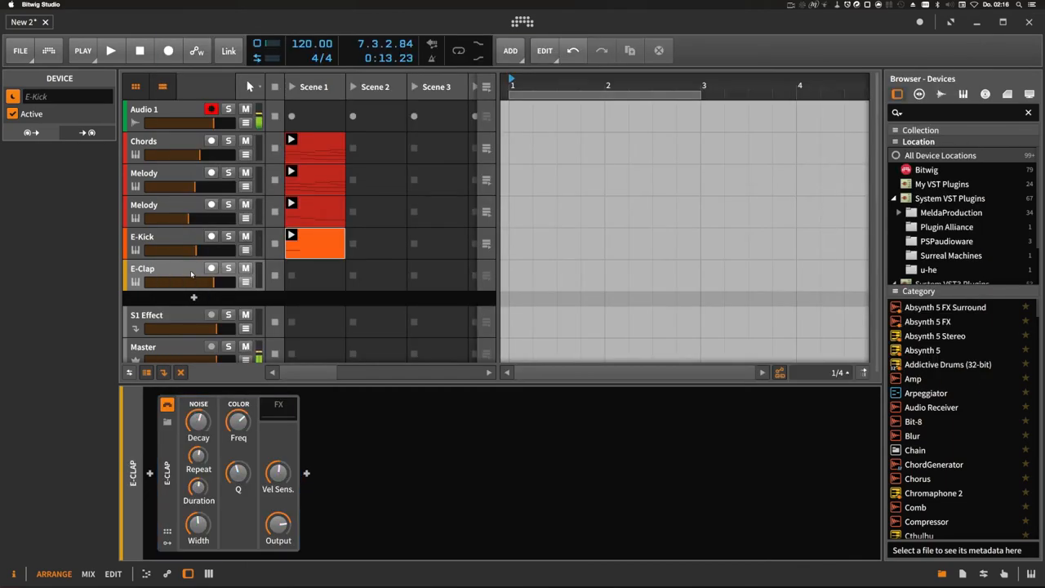
left_click(314, 275)
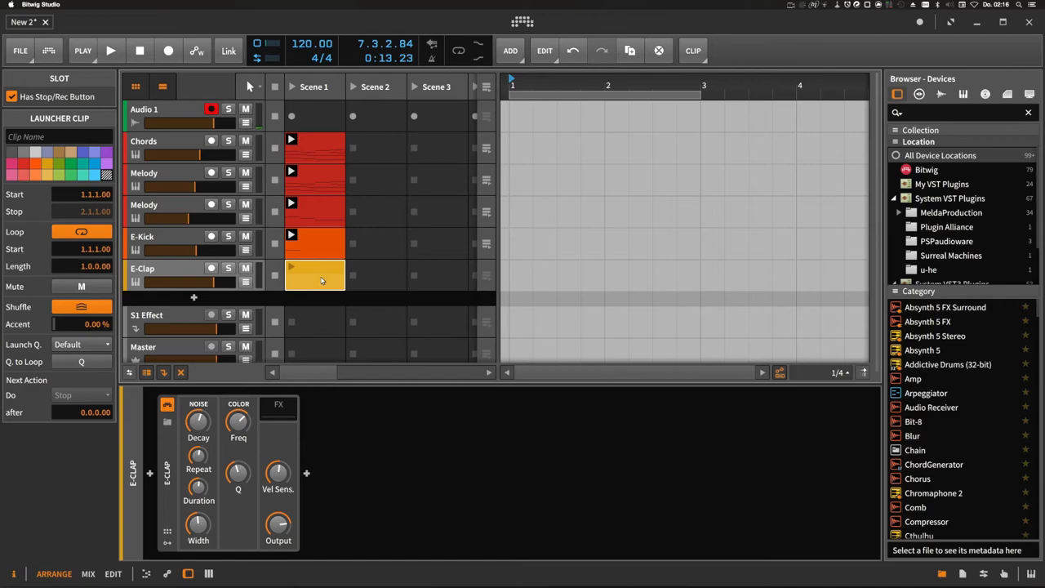
double_click(314, 275)
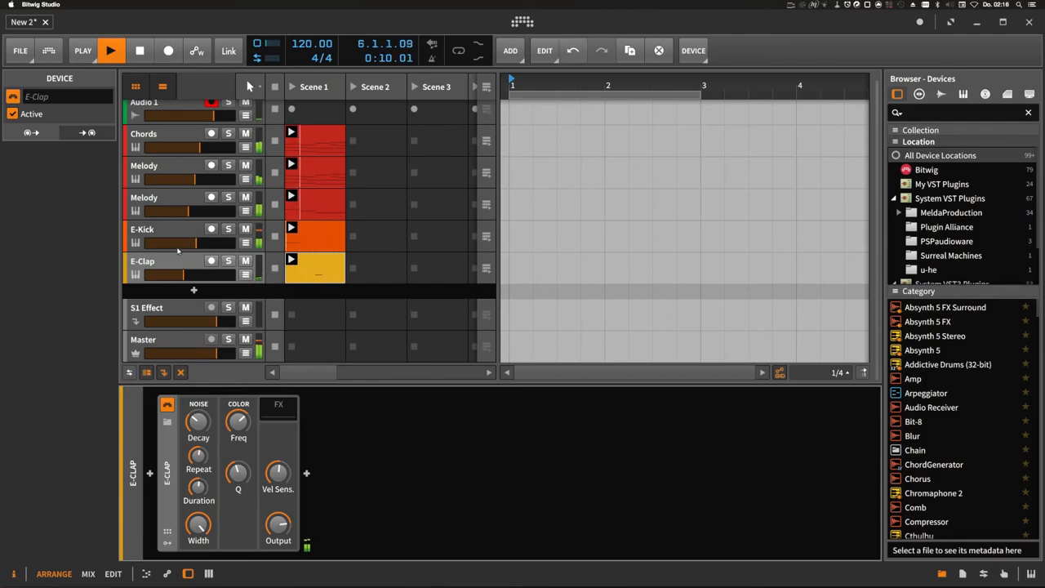
left_click(163, 228)
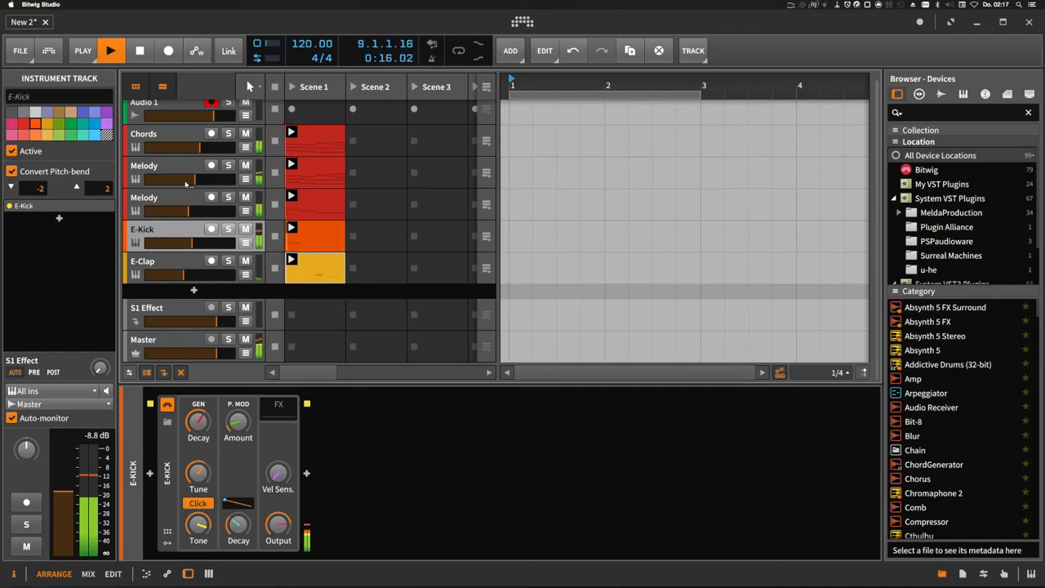
Step: Select the first Melody track, then show the E-Kick clip's single C2 note in the editor
left_click(144, 165)
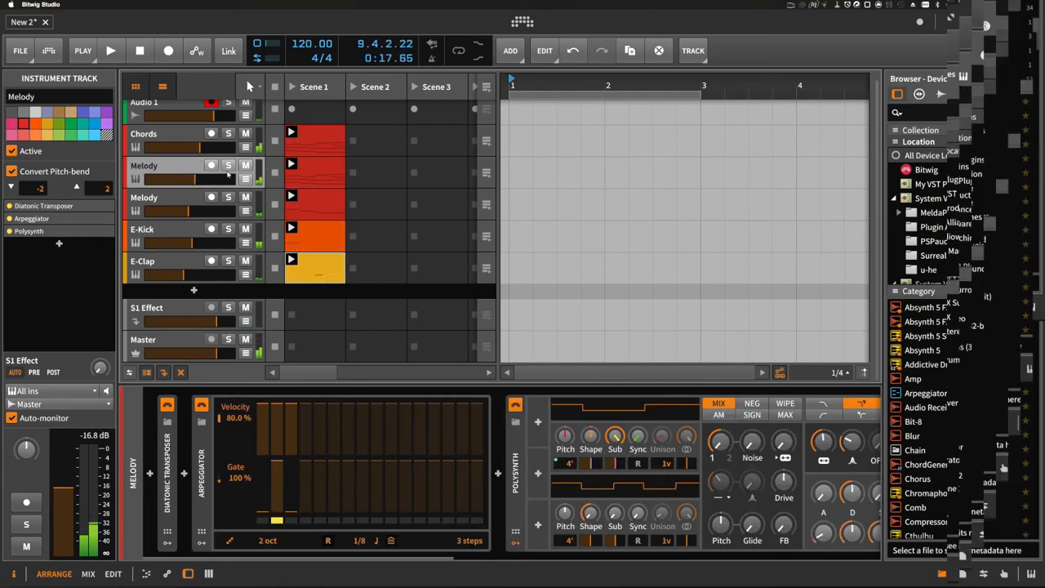
mouse_move(229, 165)
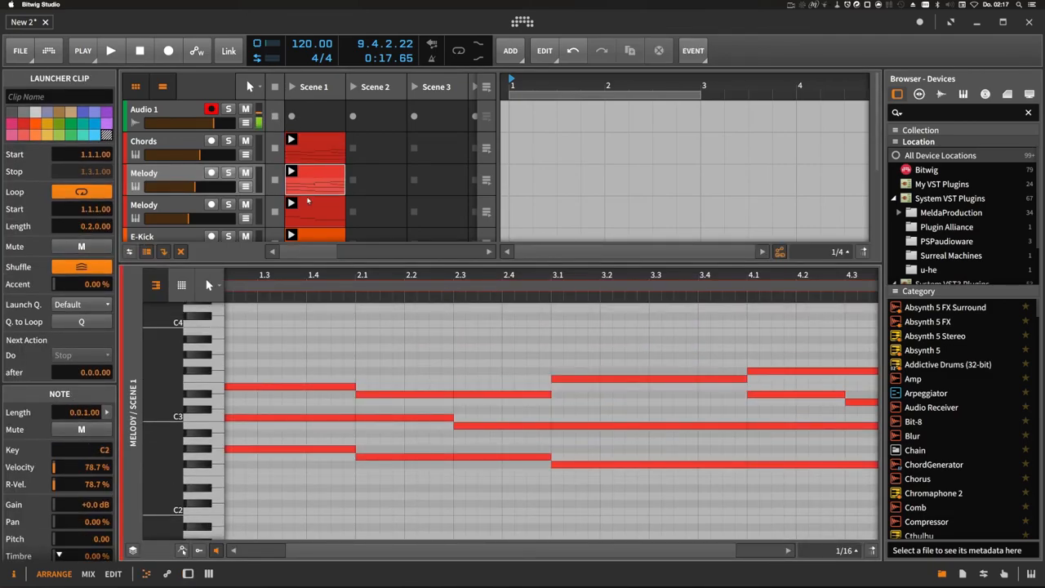
left_click(314, 235)
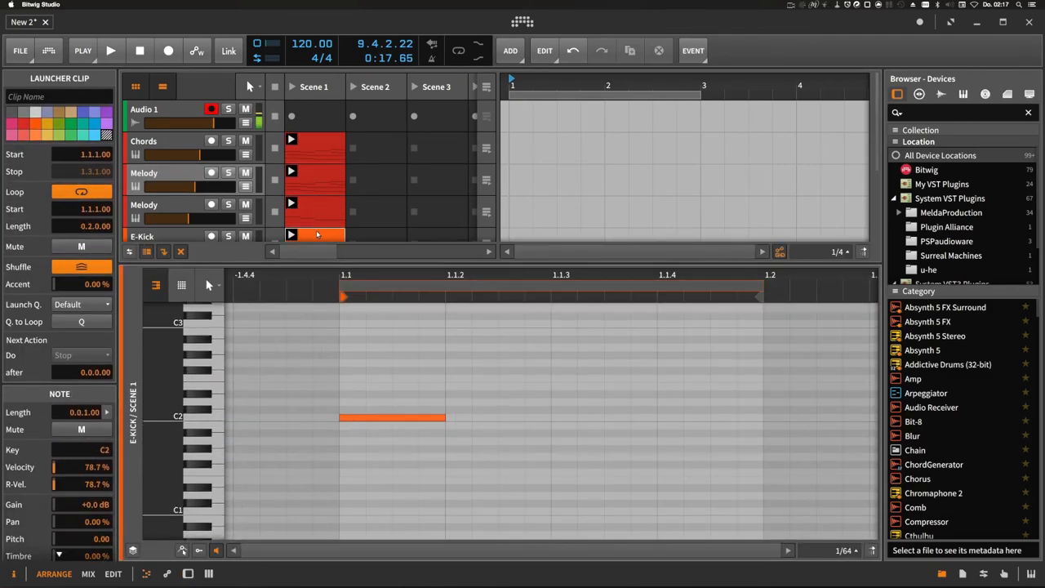